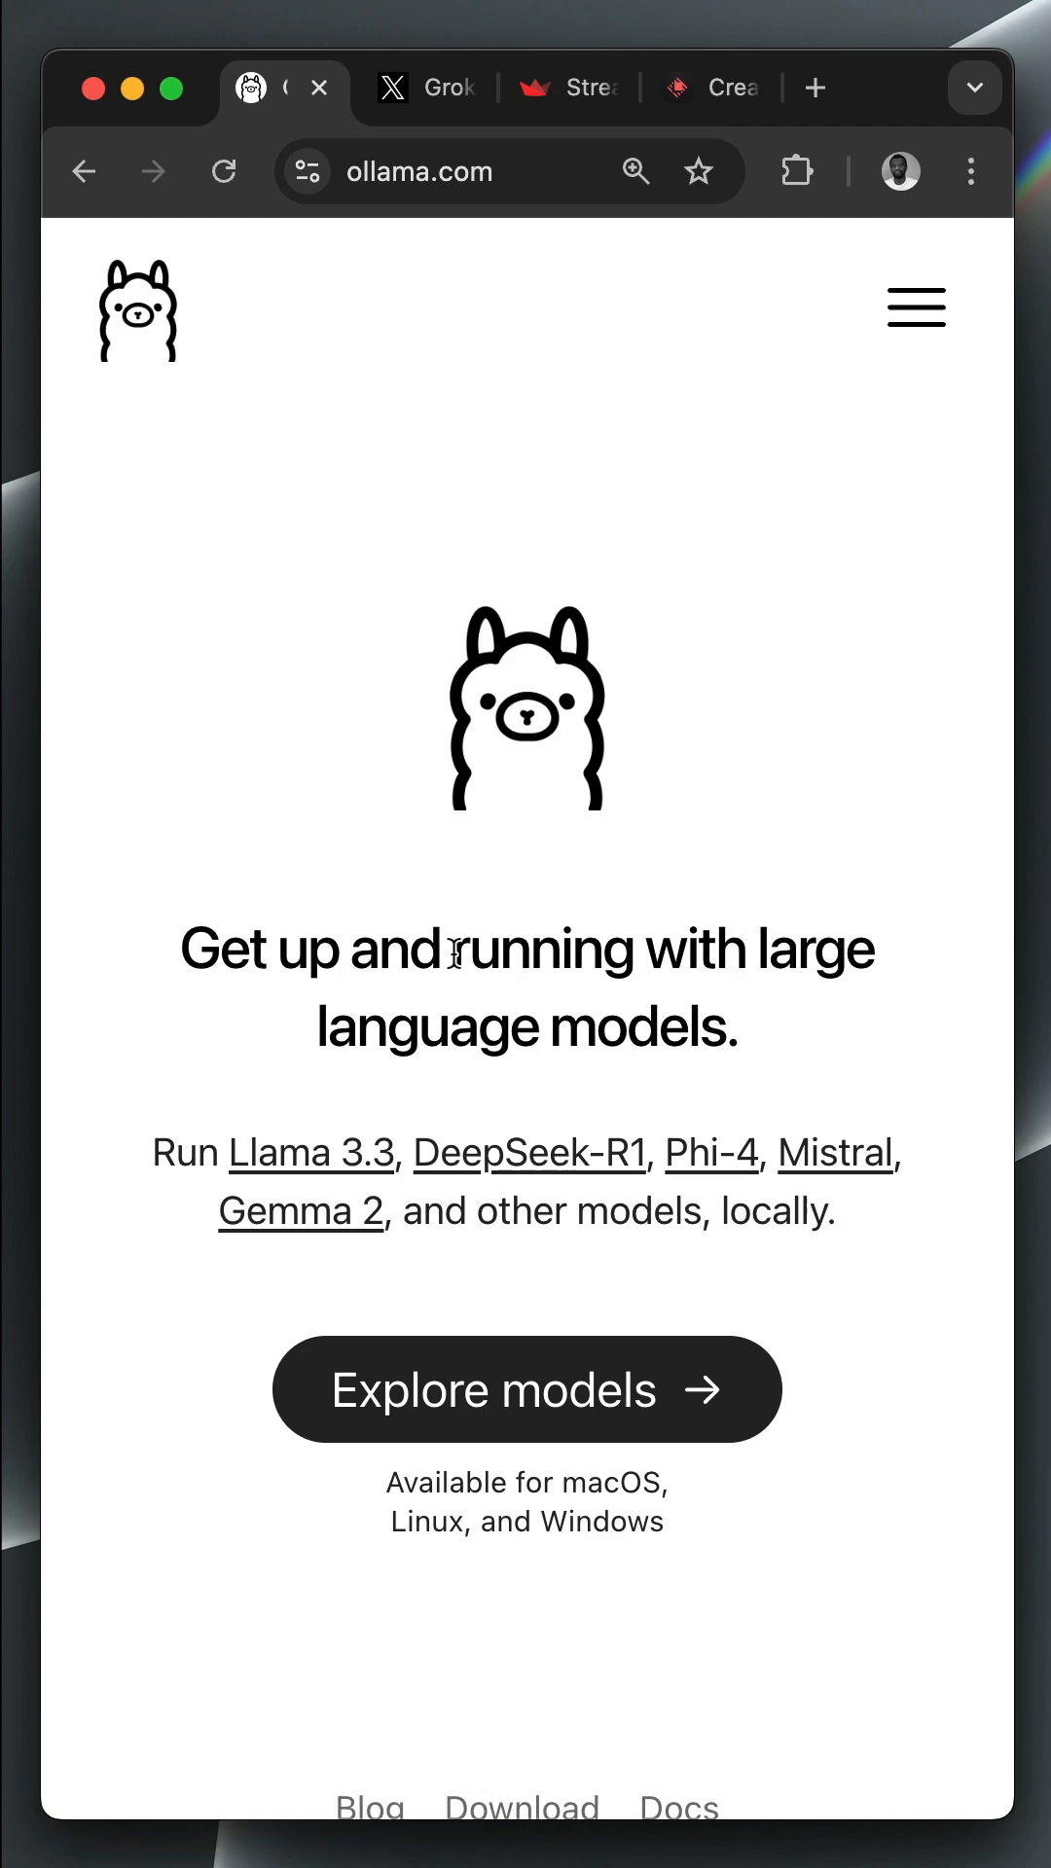
# Browse the Ollama, Grok and Streamlit pages in Chrome, then switch to the fourth tab.
pyautogui.doubleClick(542, 950)
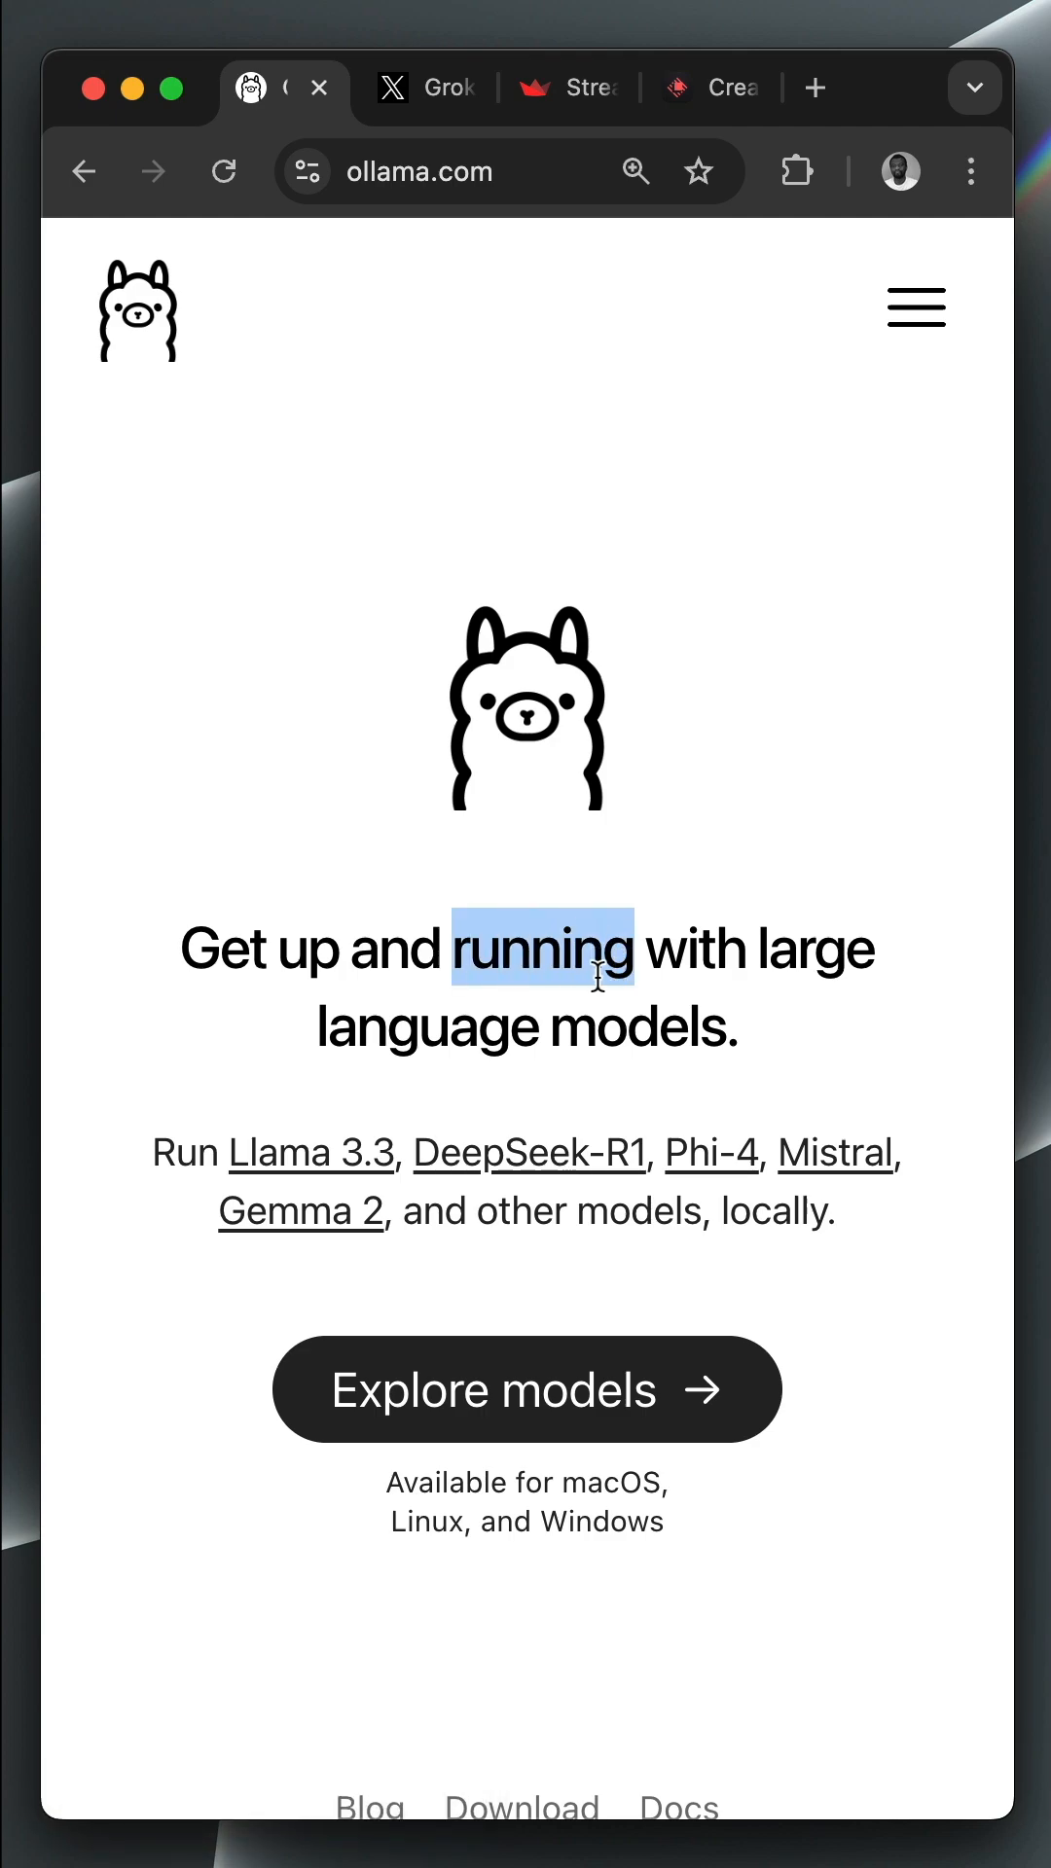
pyautogui.click(425, 87)
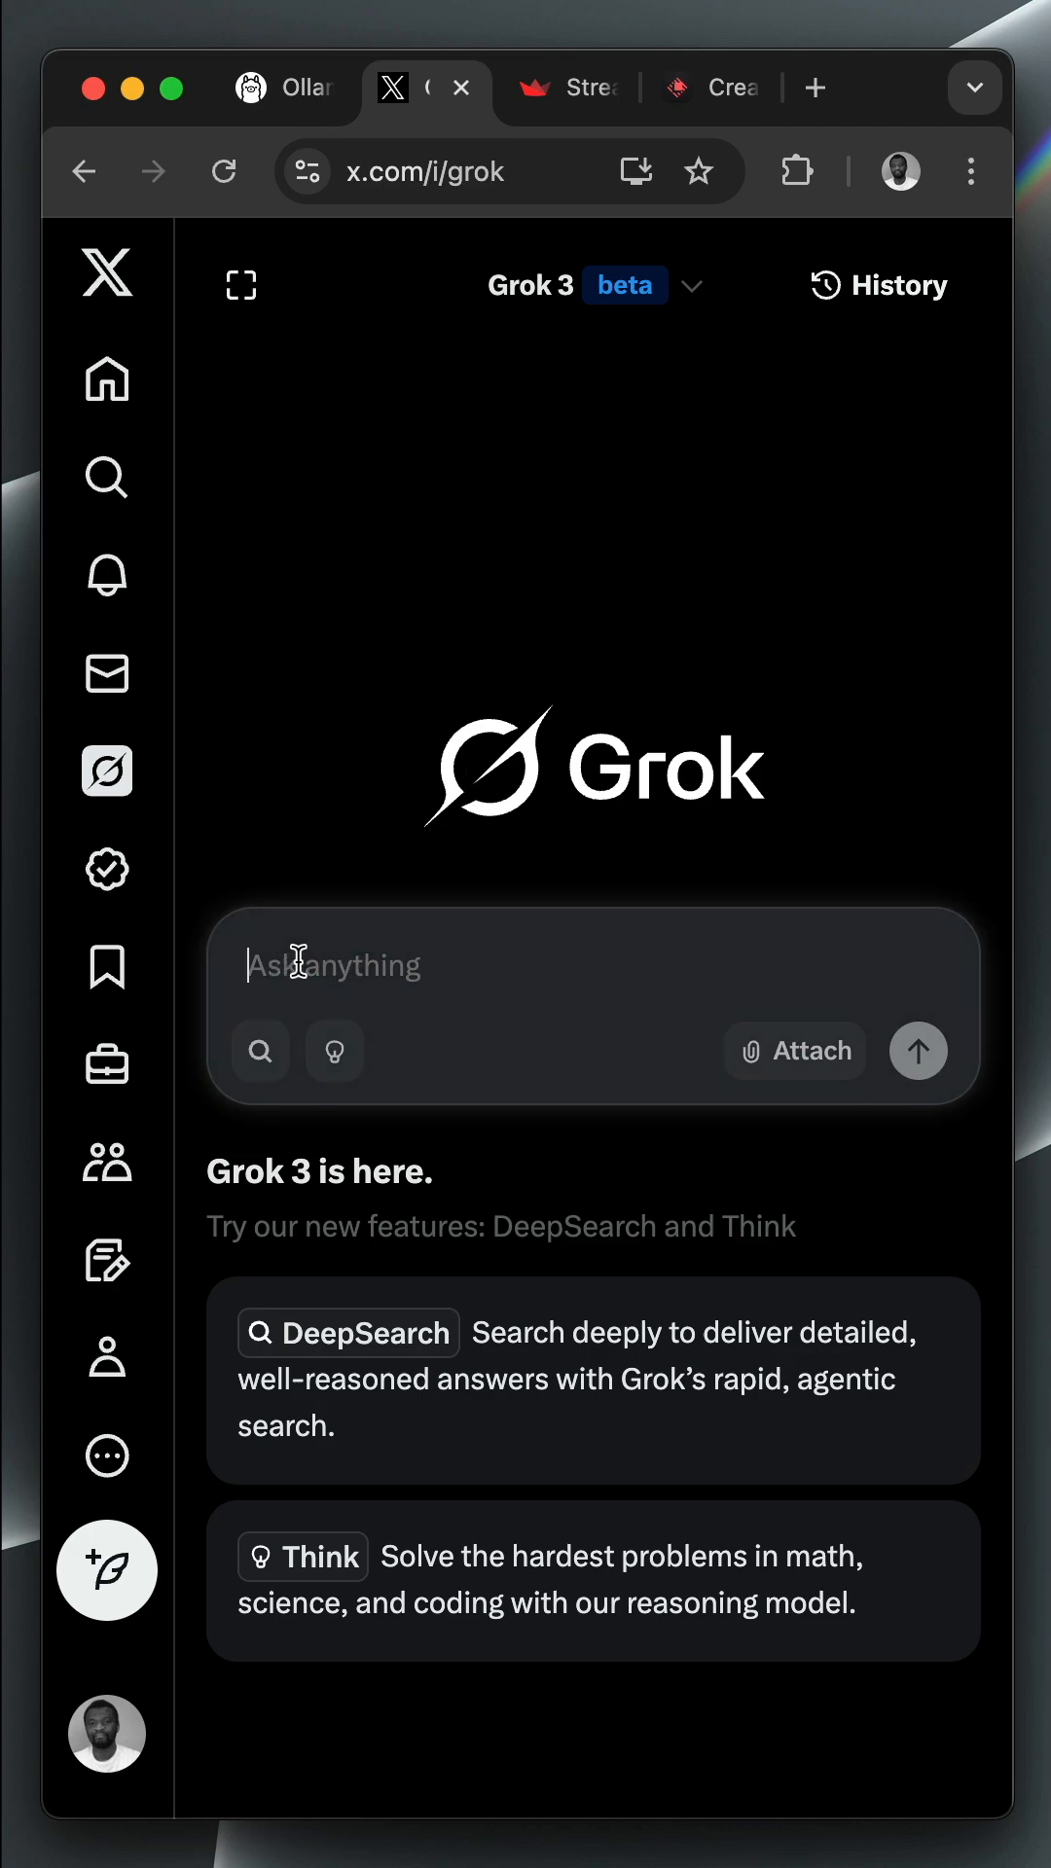
pyautogui.click(566, 87)
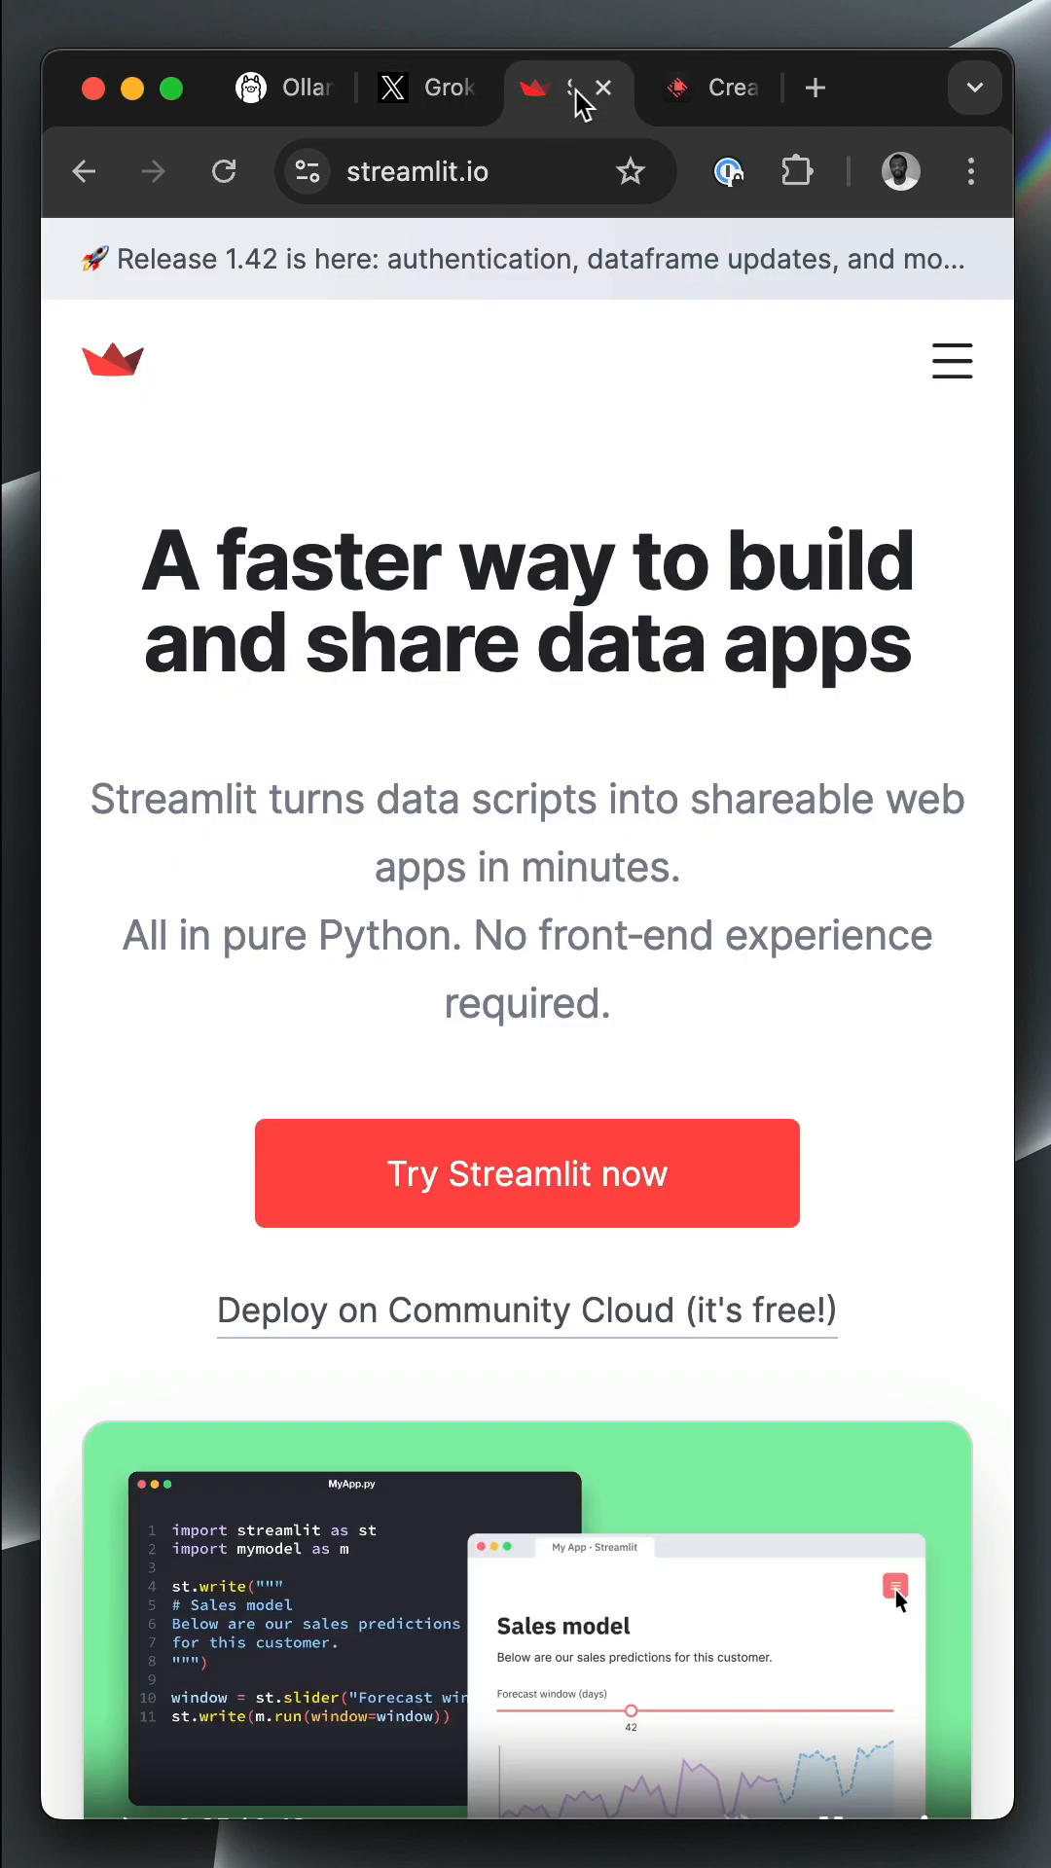
pyautogui.scroll(-3)
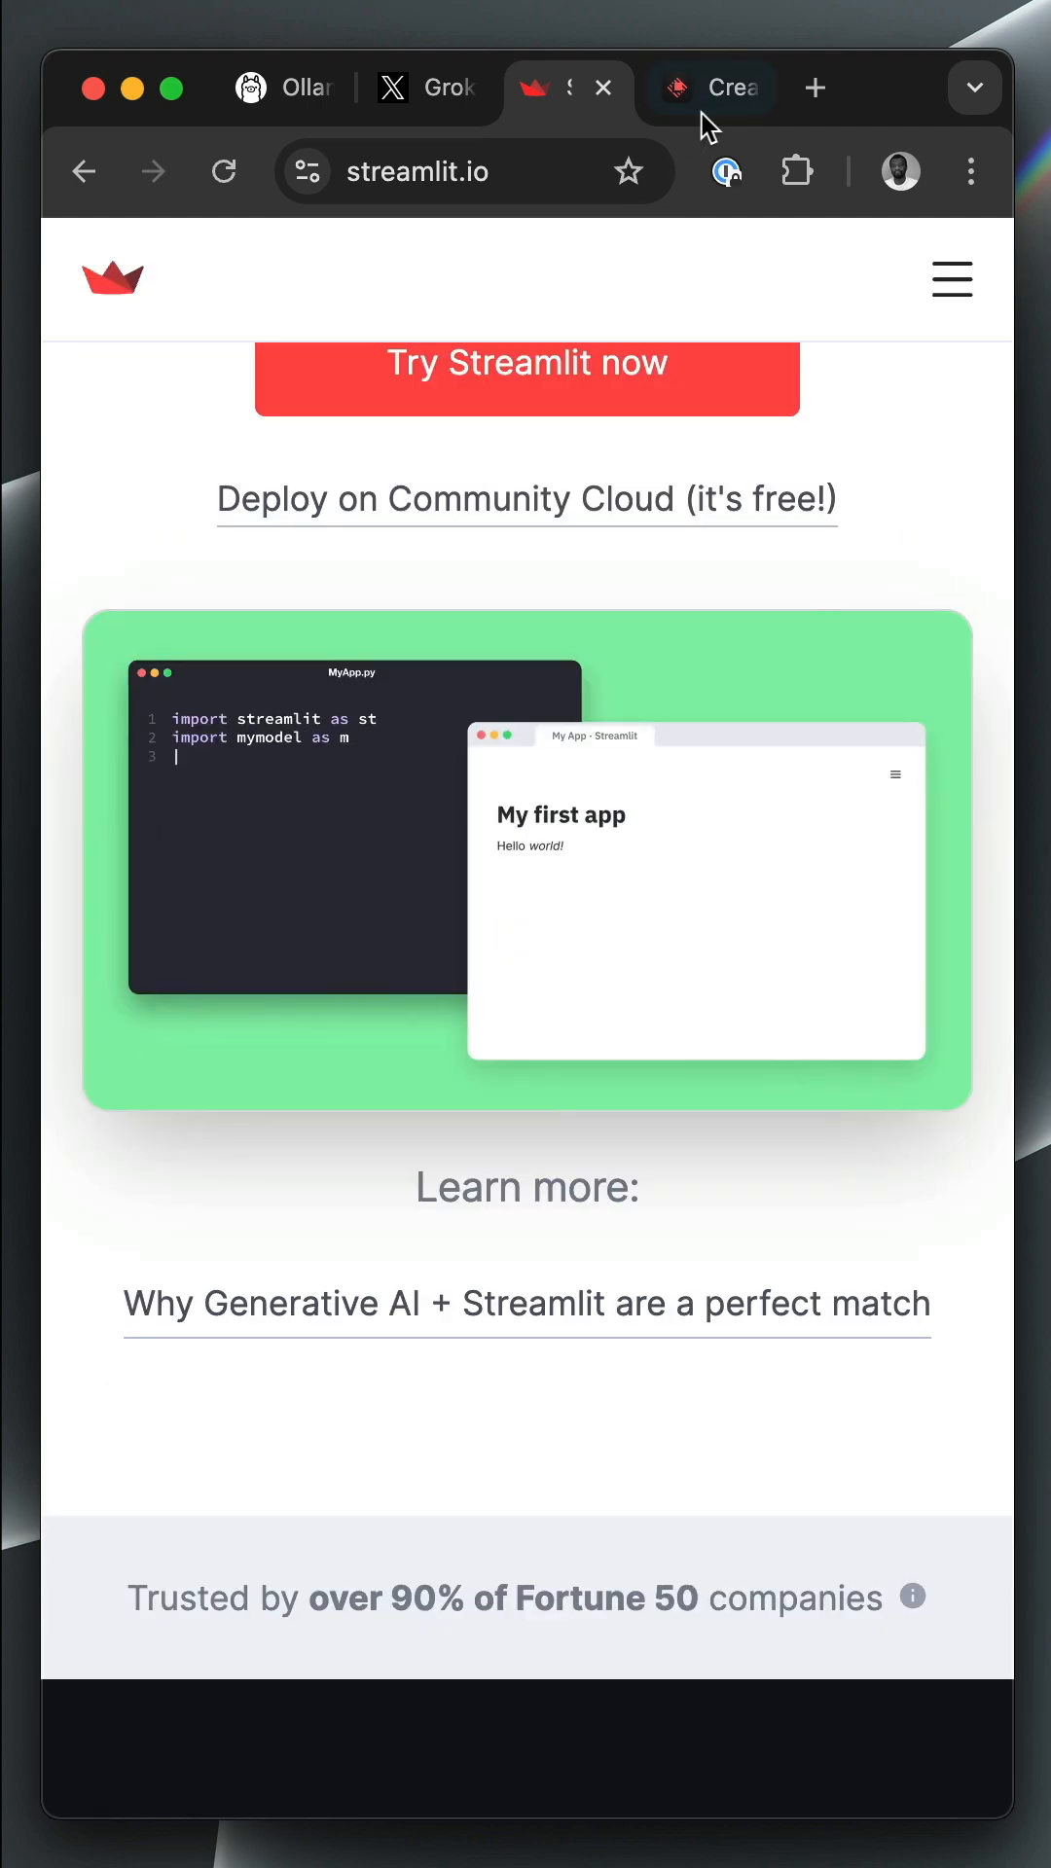
pyautogui.click(710, 88)
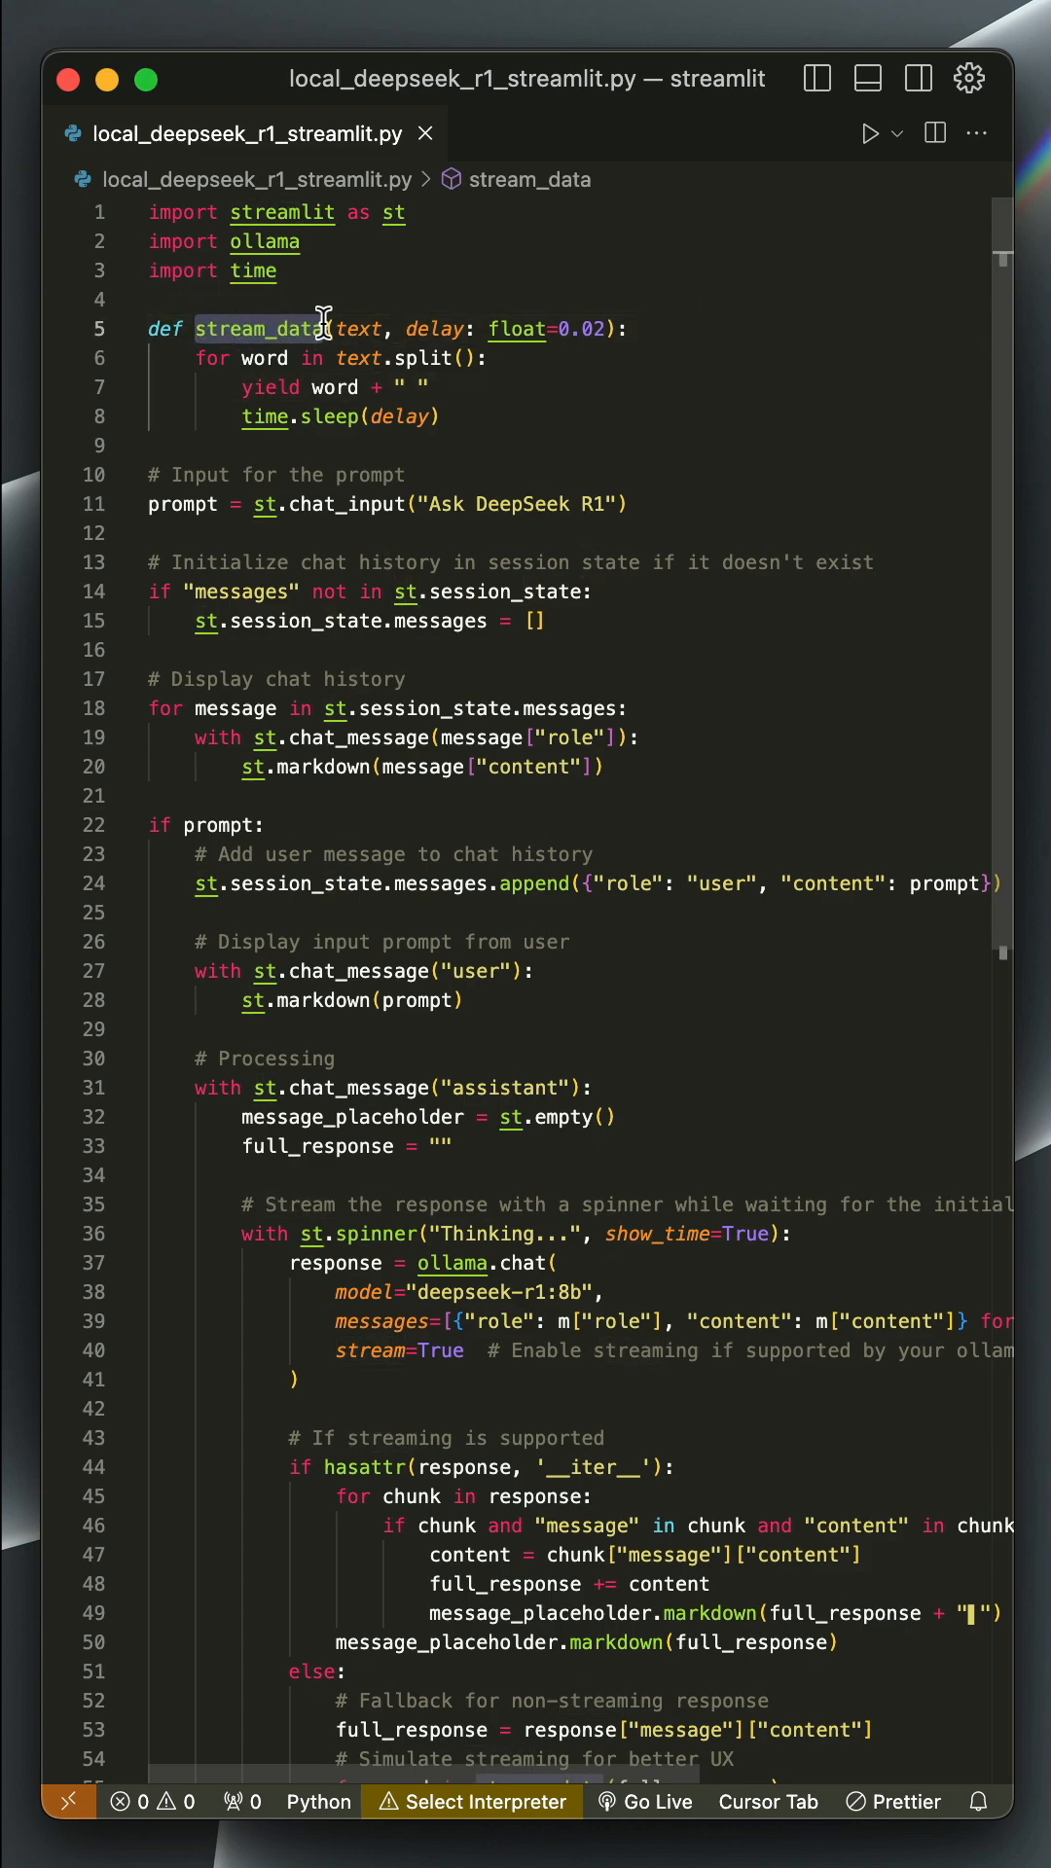
pyautogui.moveTo(435, 345)
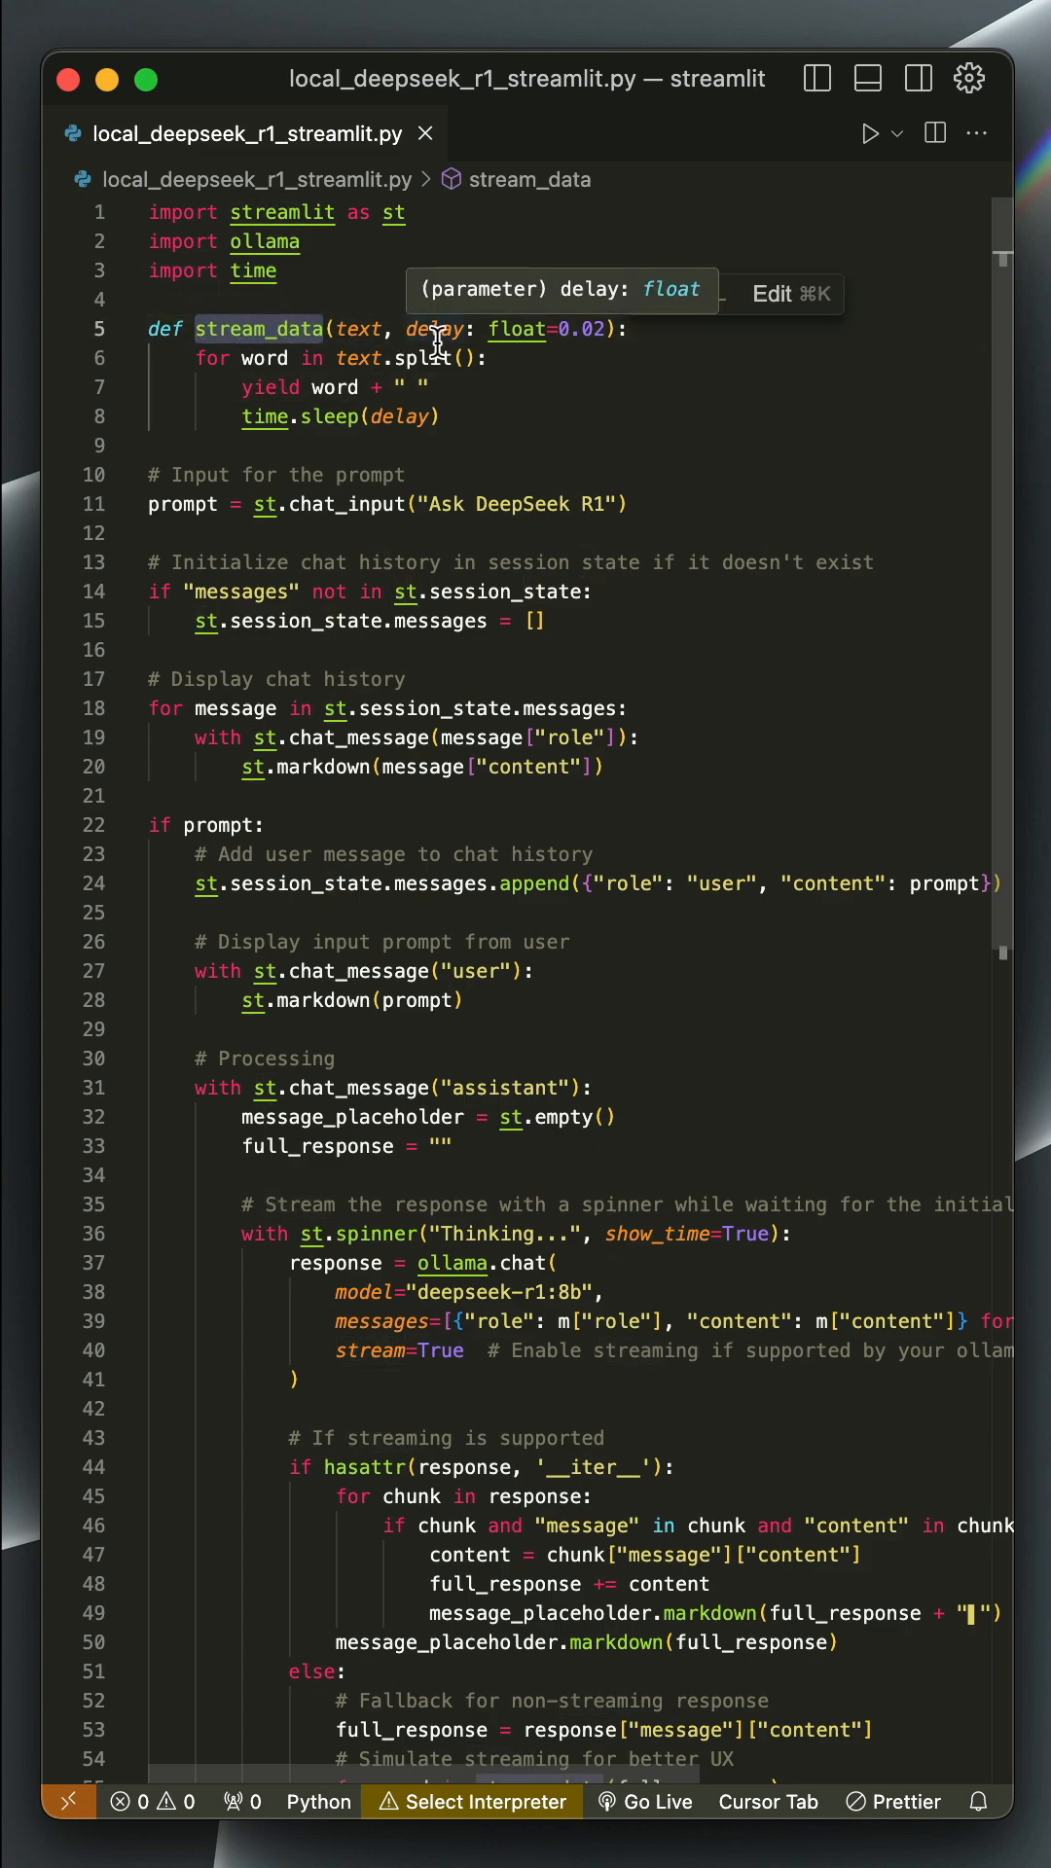
pyautogui.moveTo(617, 410)
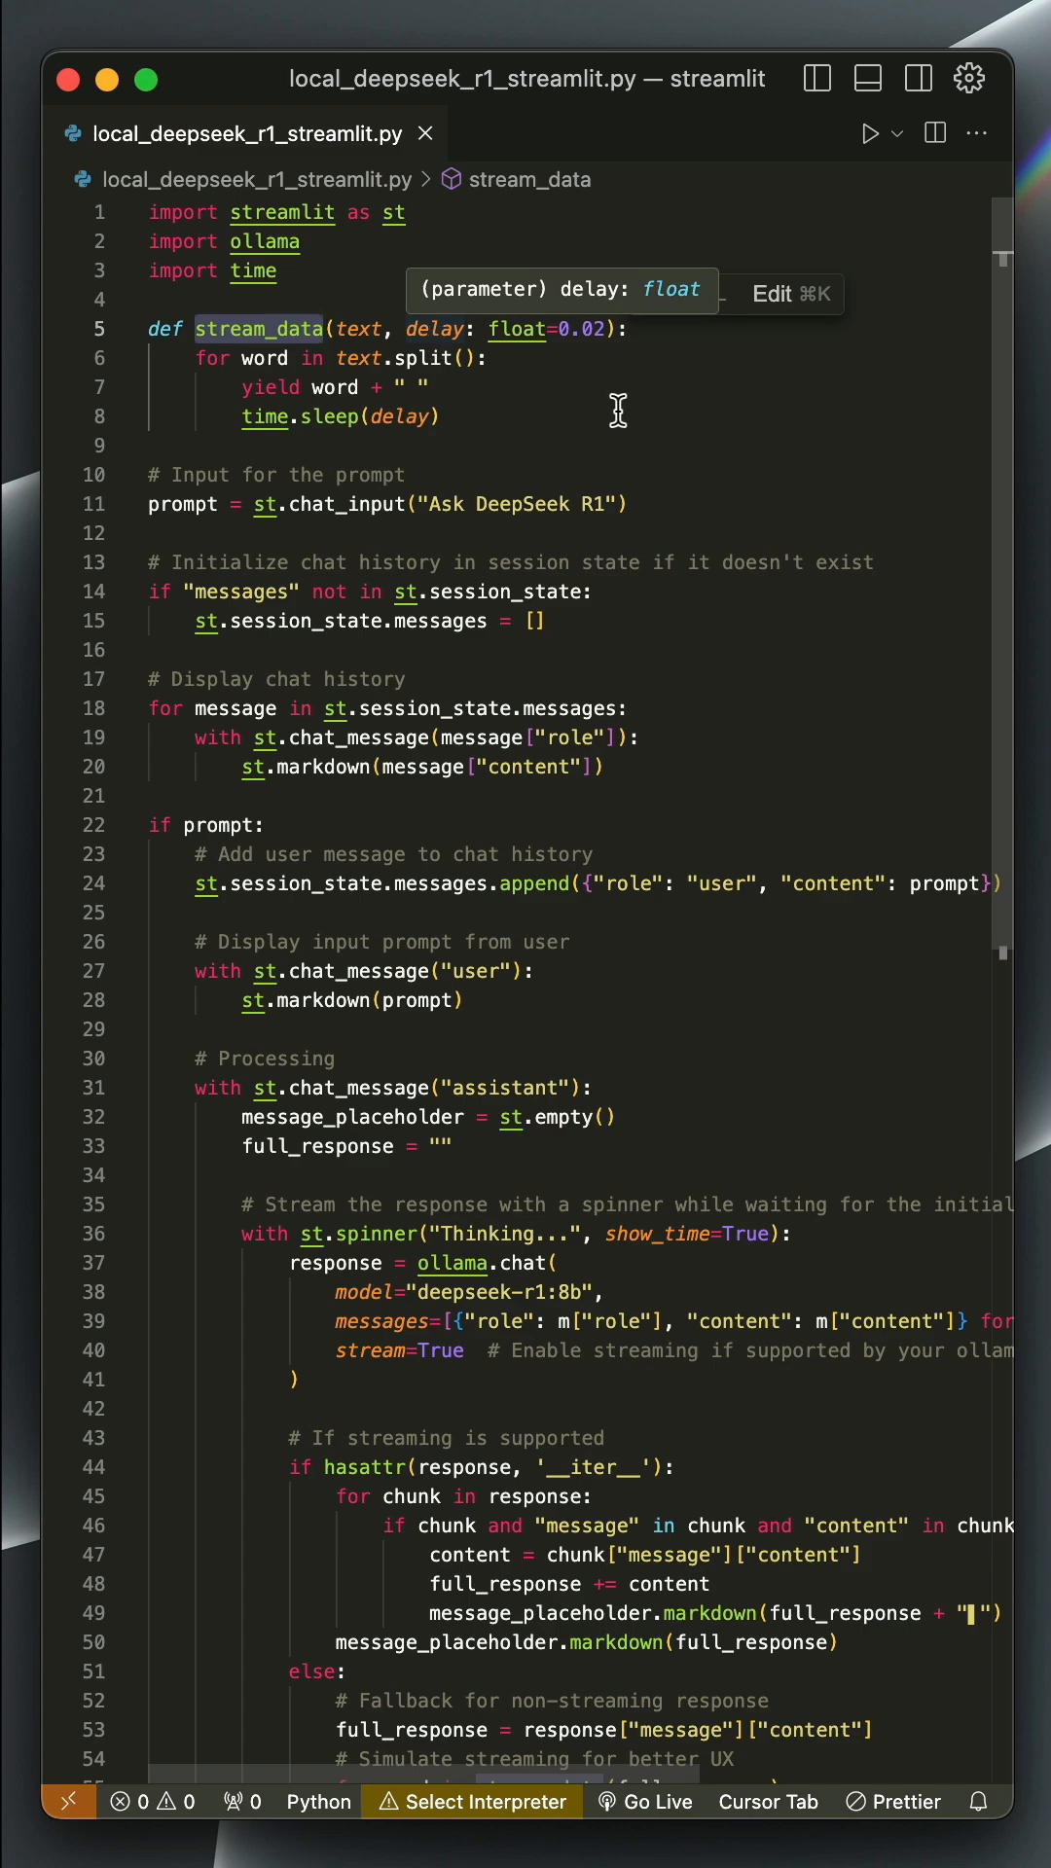
pyautogui.click(185, 503)
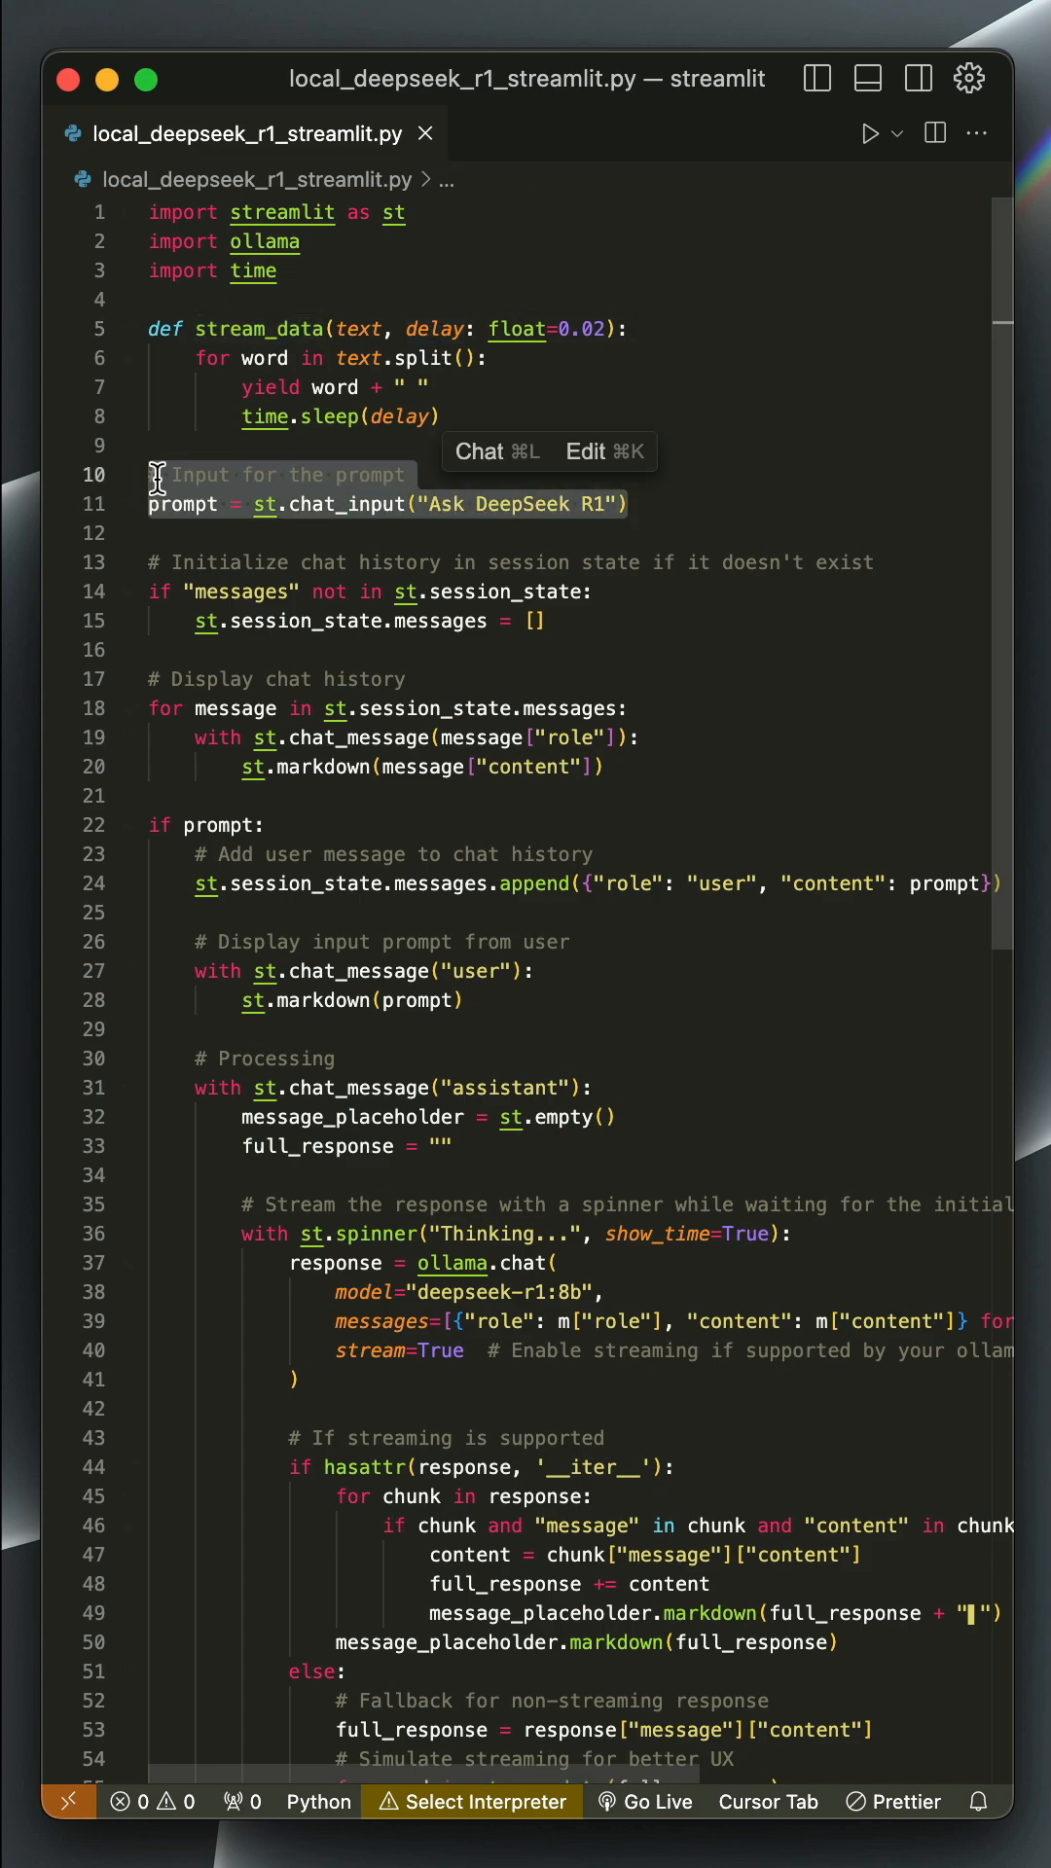
pyautogui.moveTo(154, 474); pyautogui.dragTo(595, 768)
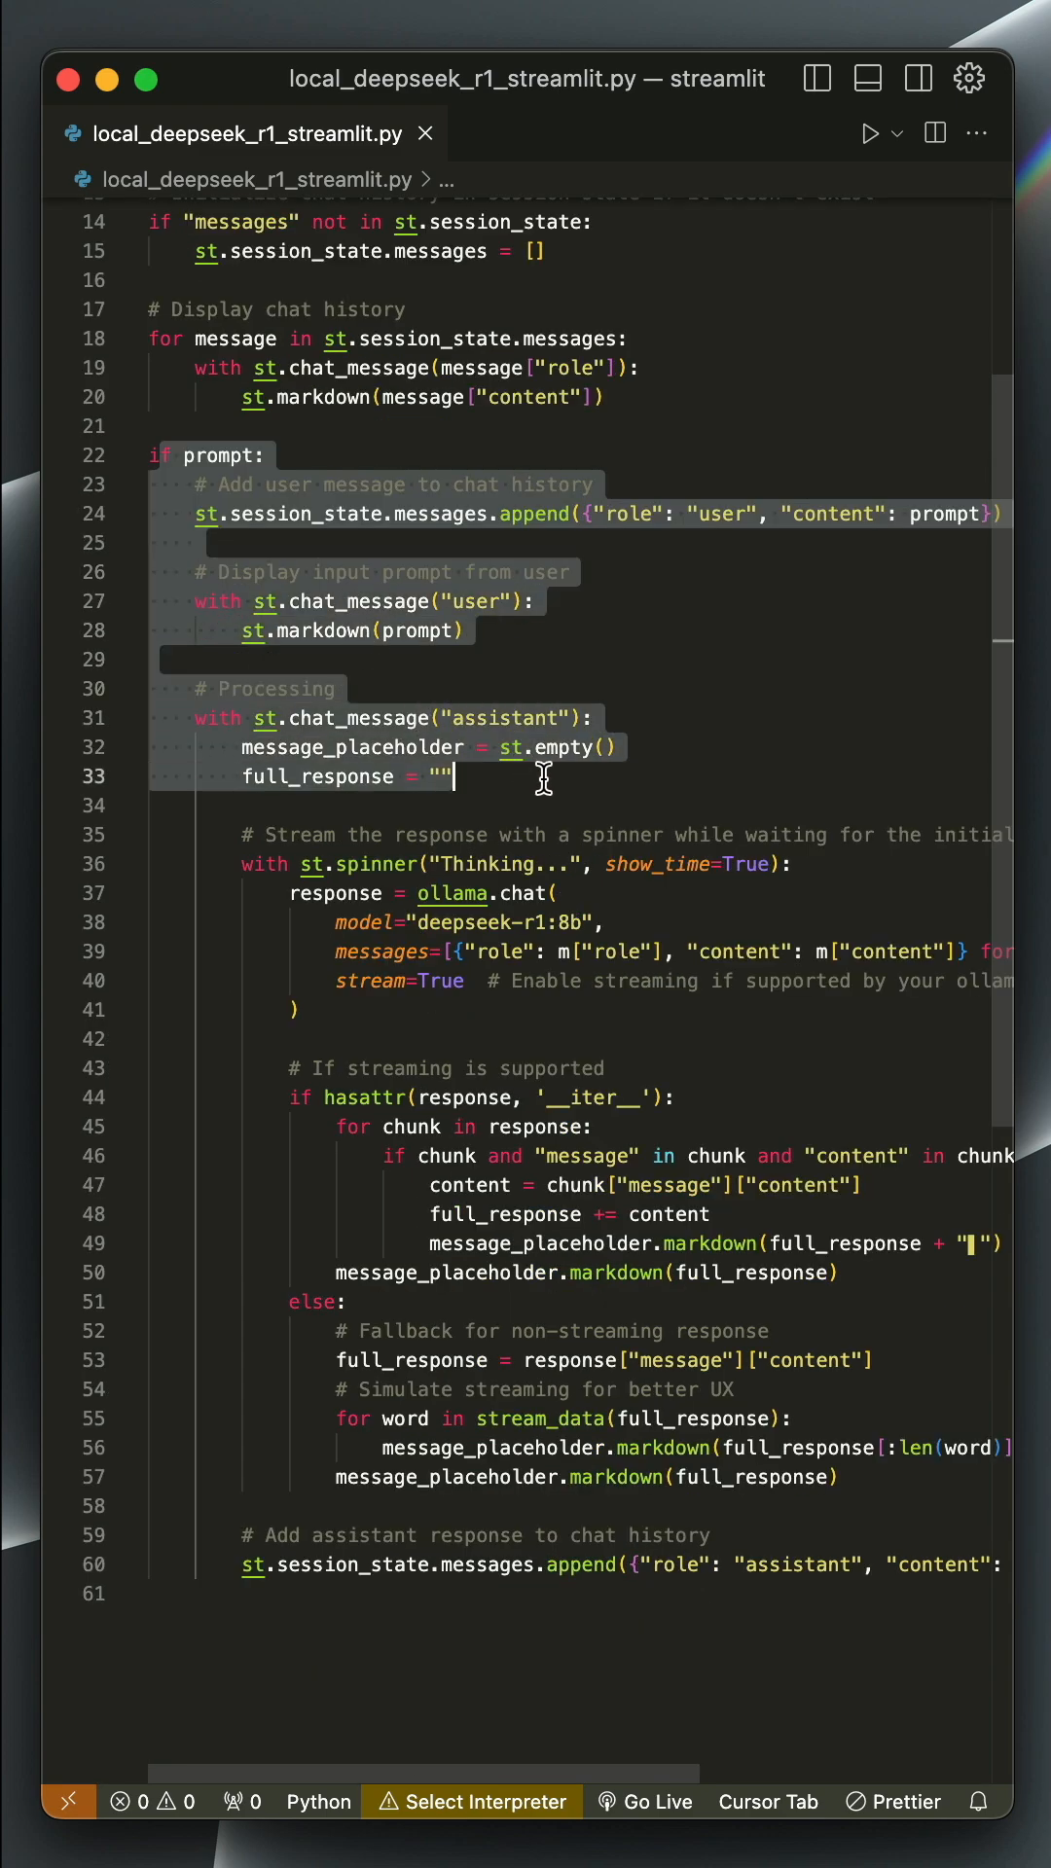
pyautogui.scroll(-3)
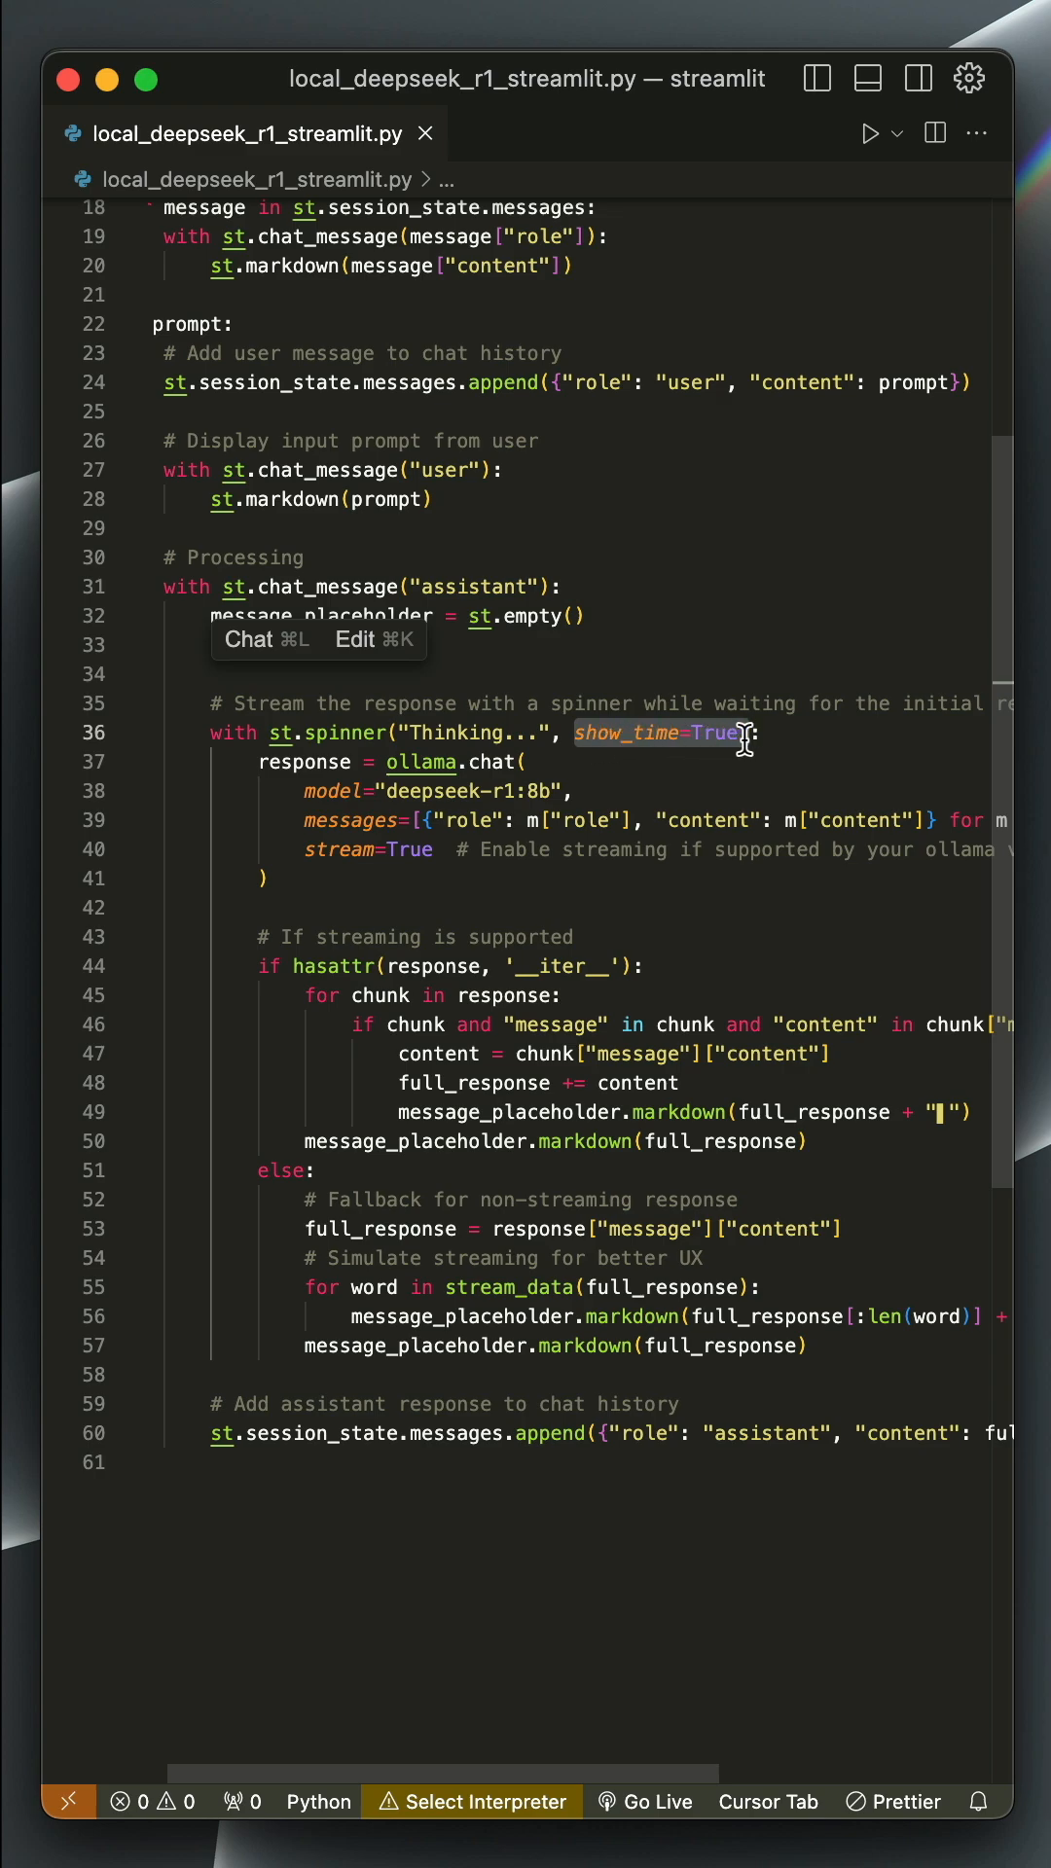
pyautogui.moveTo(771, 738)
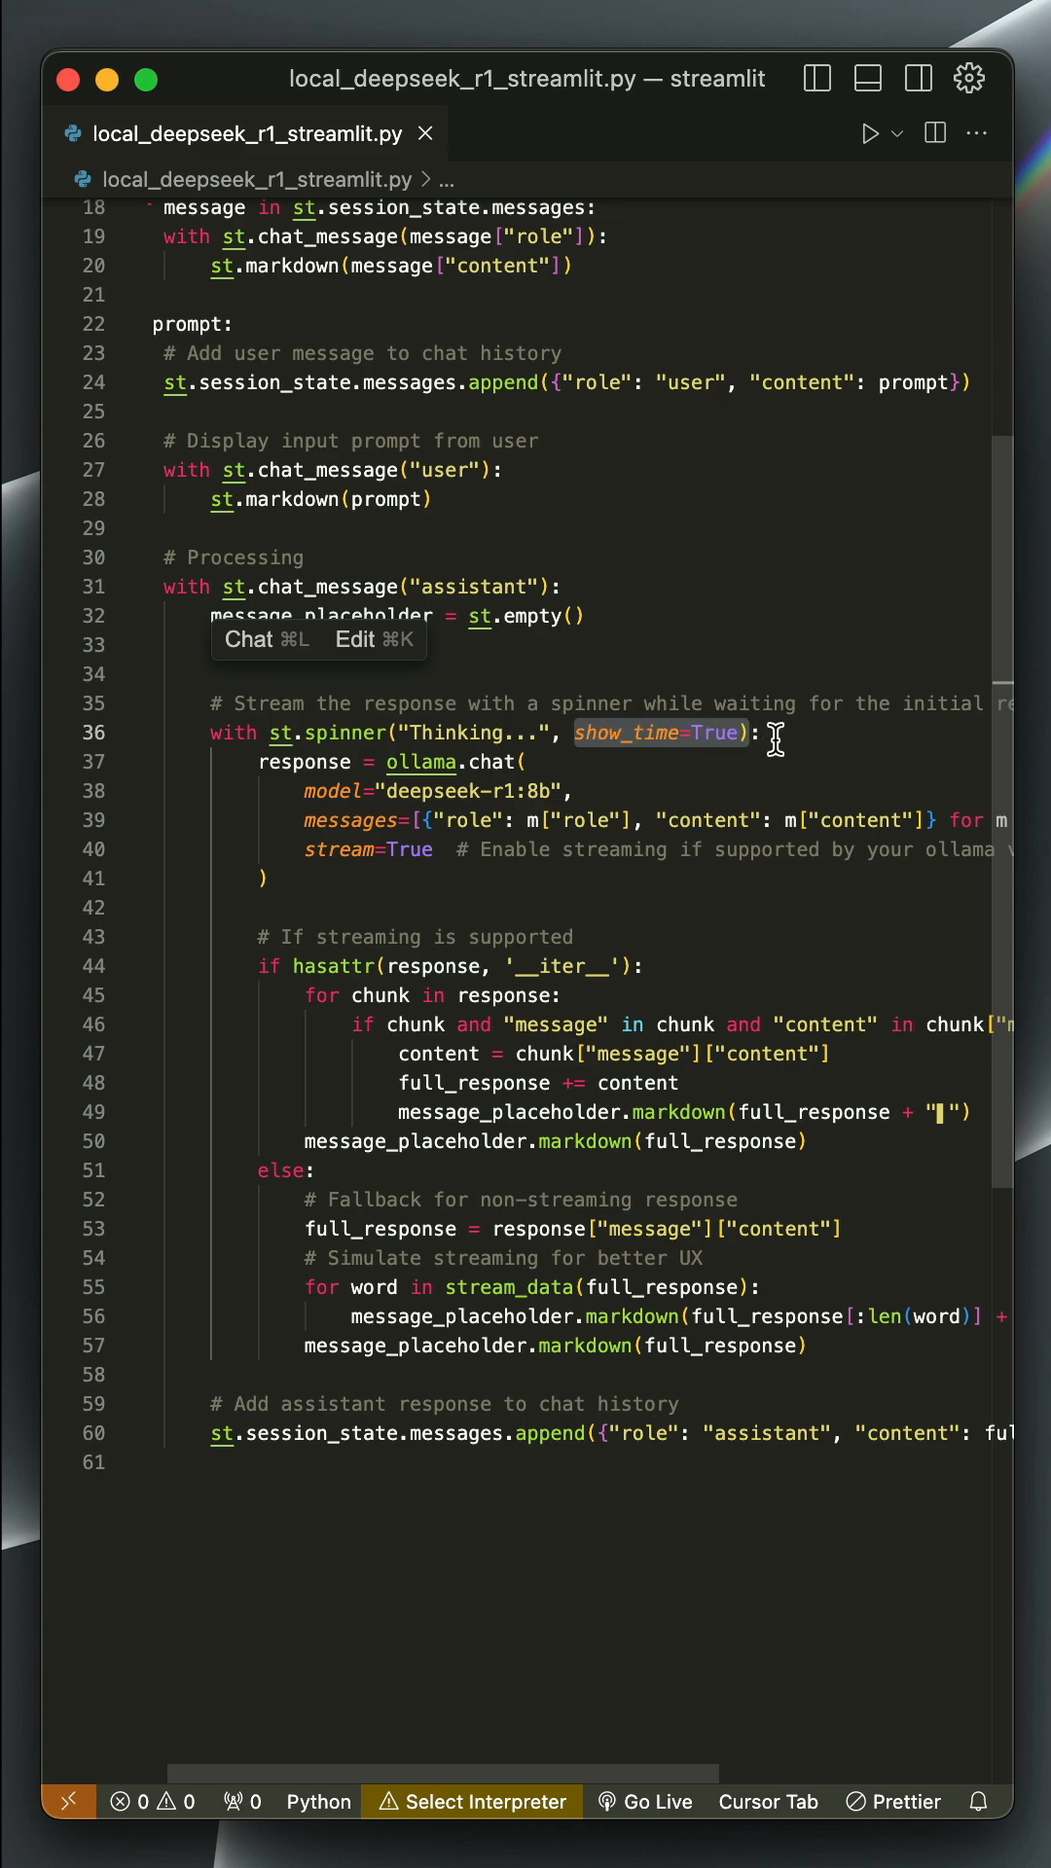
pyautogui.doubleClick(308, 762)
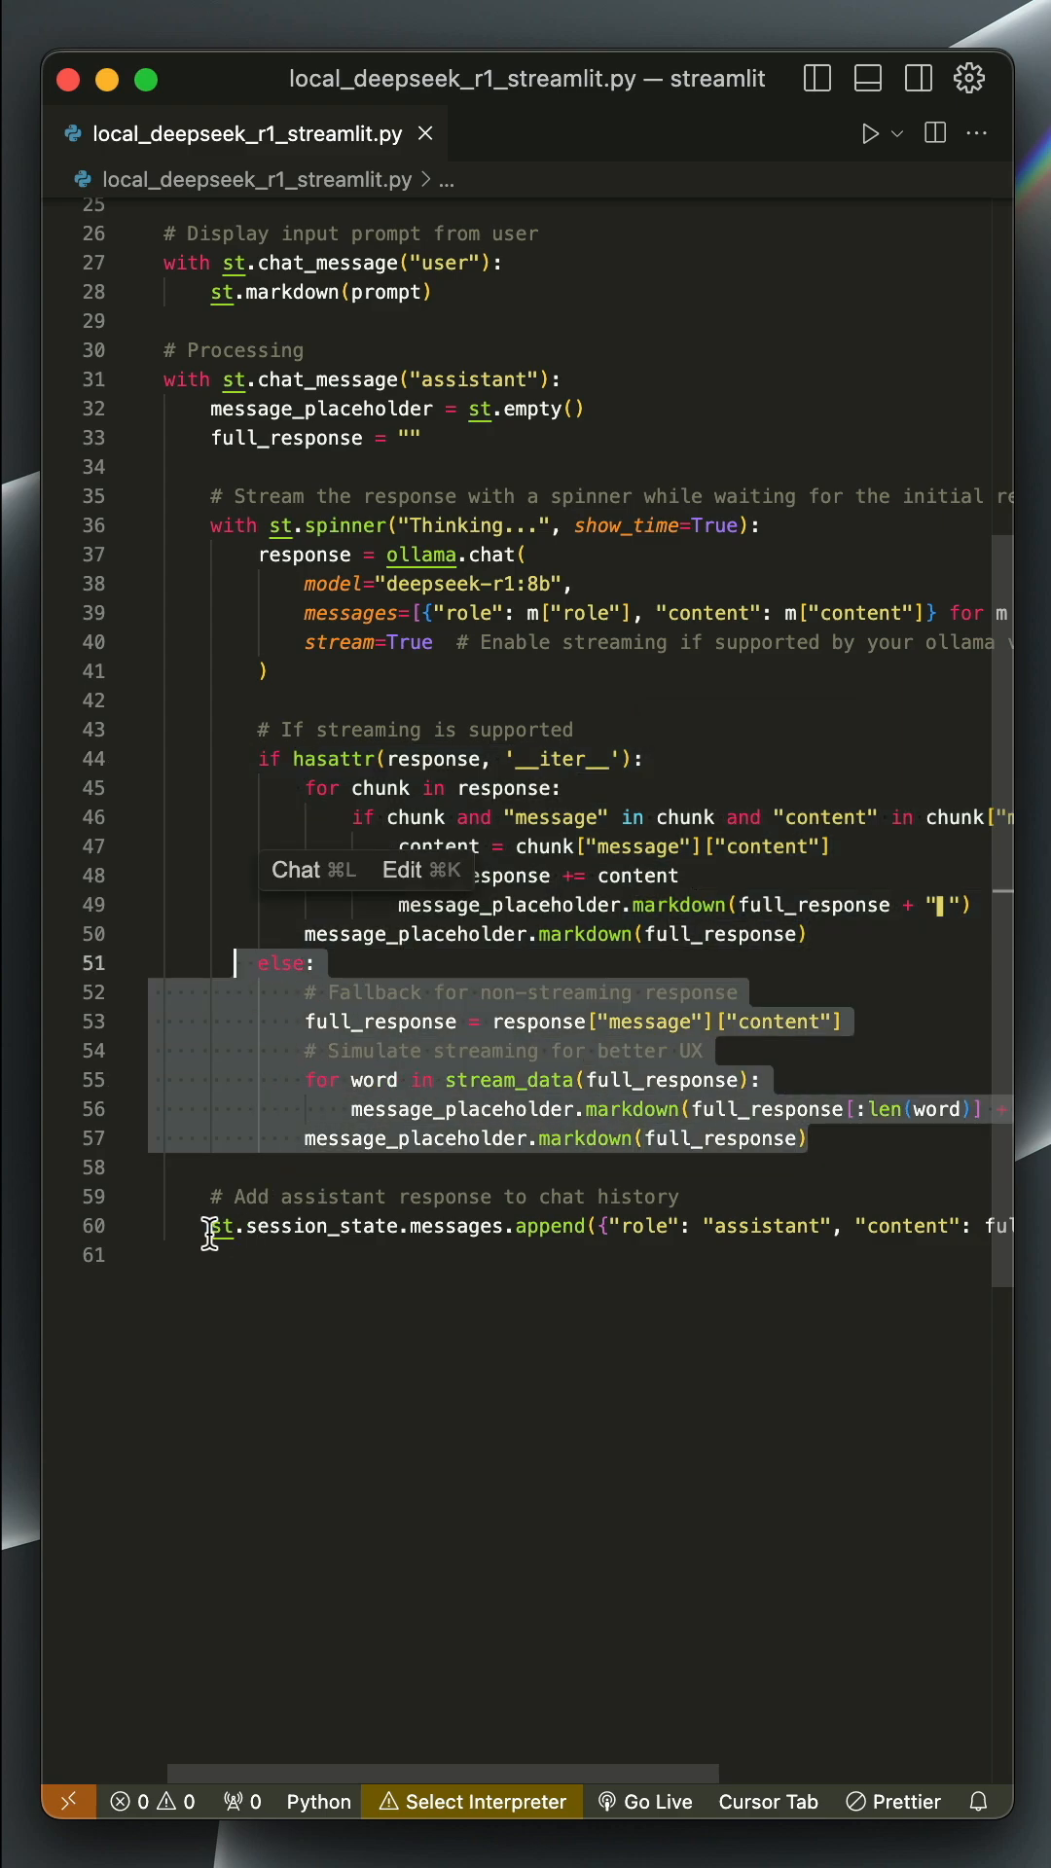
pyautogui.click(583, 1232)
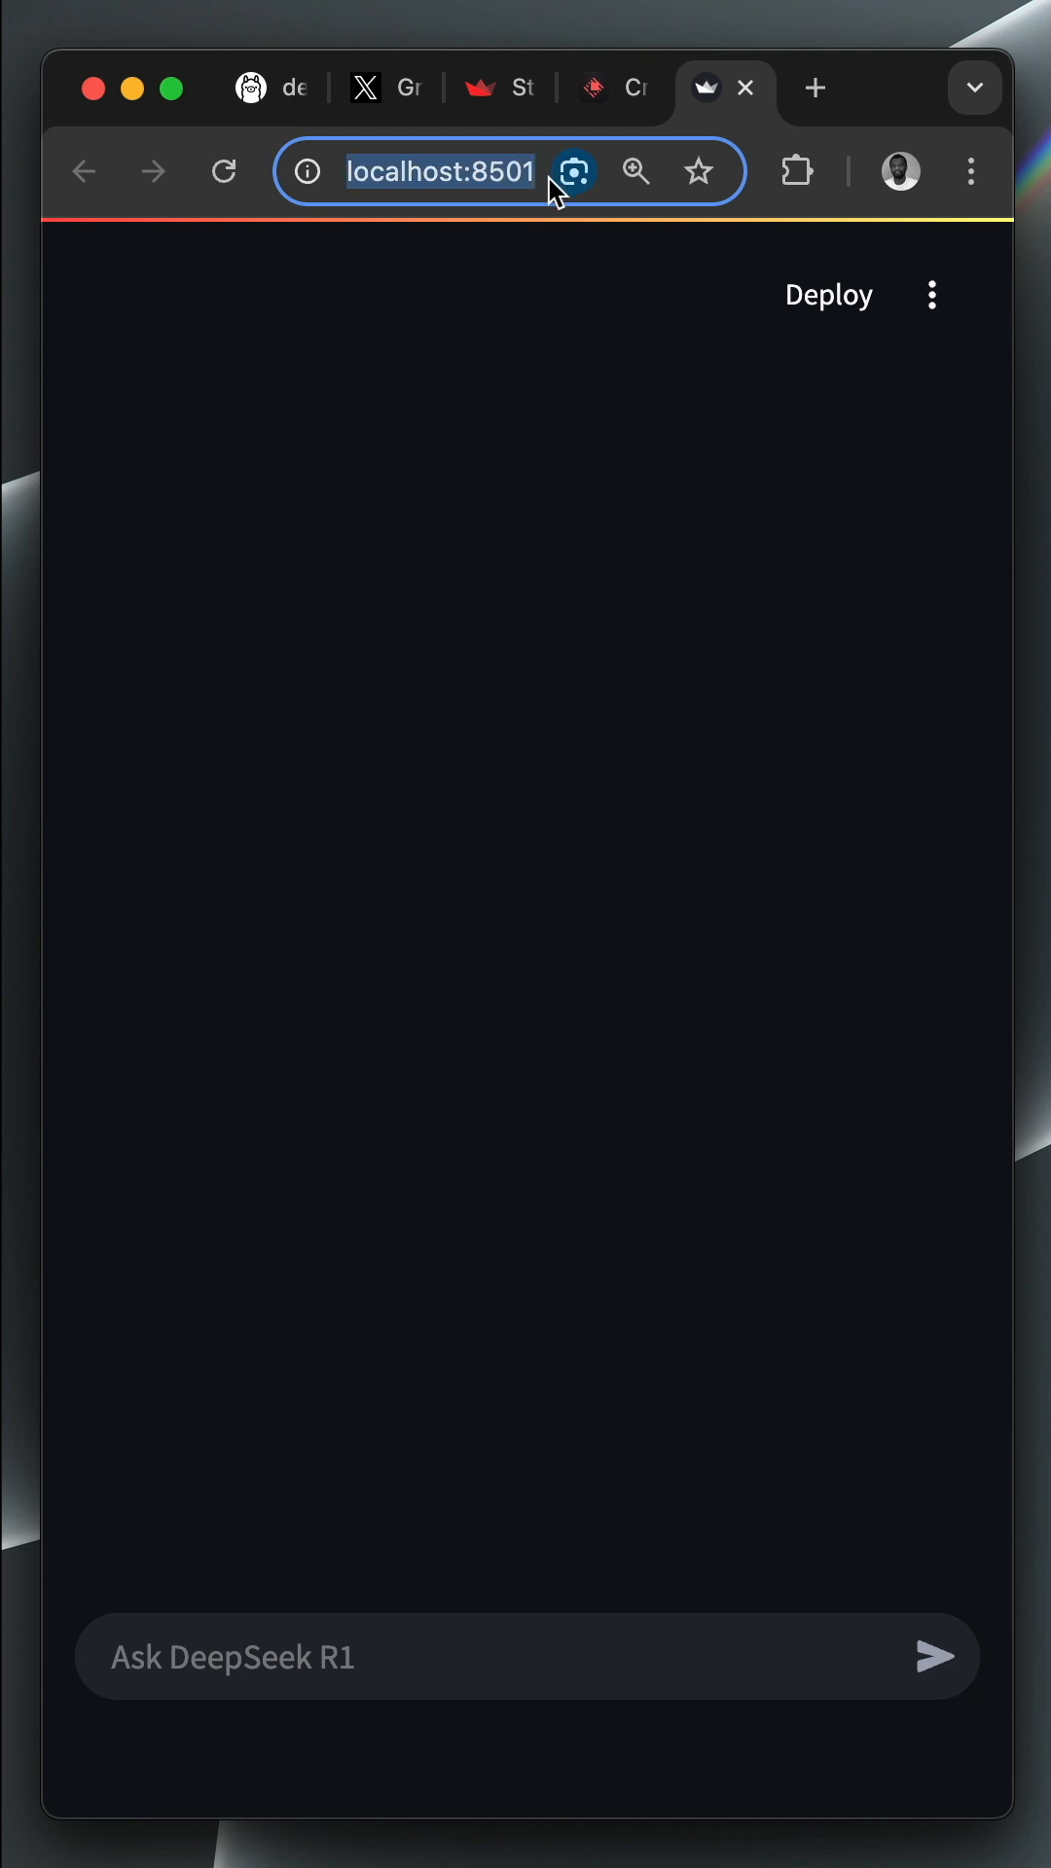
pyautogui.moveTo(546, 190)
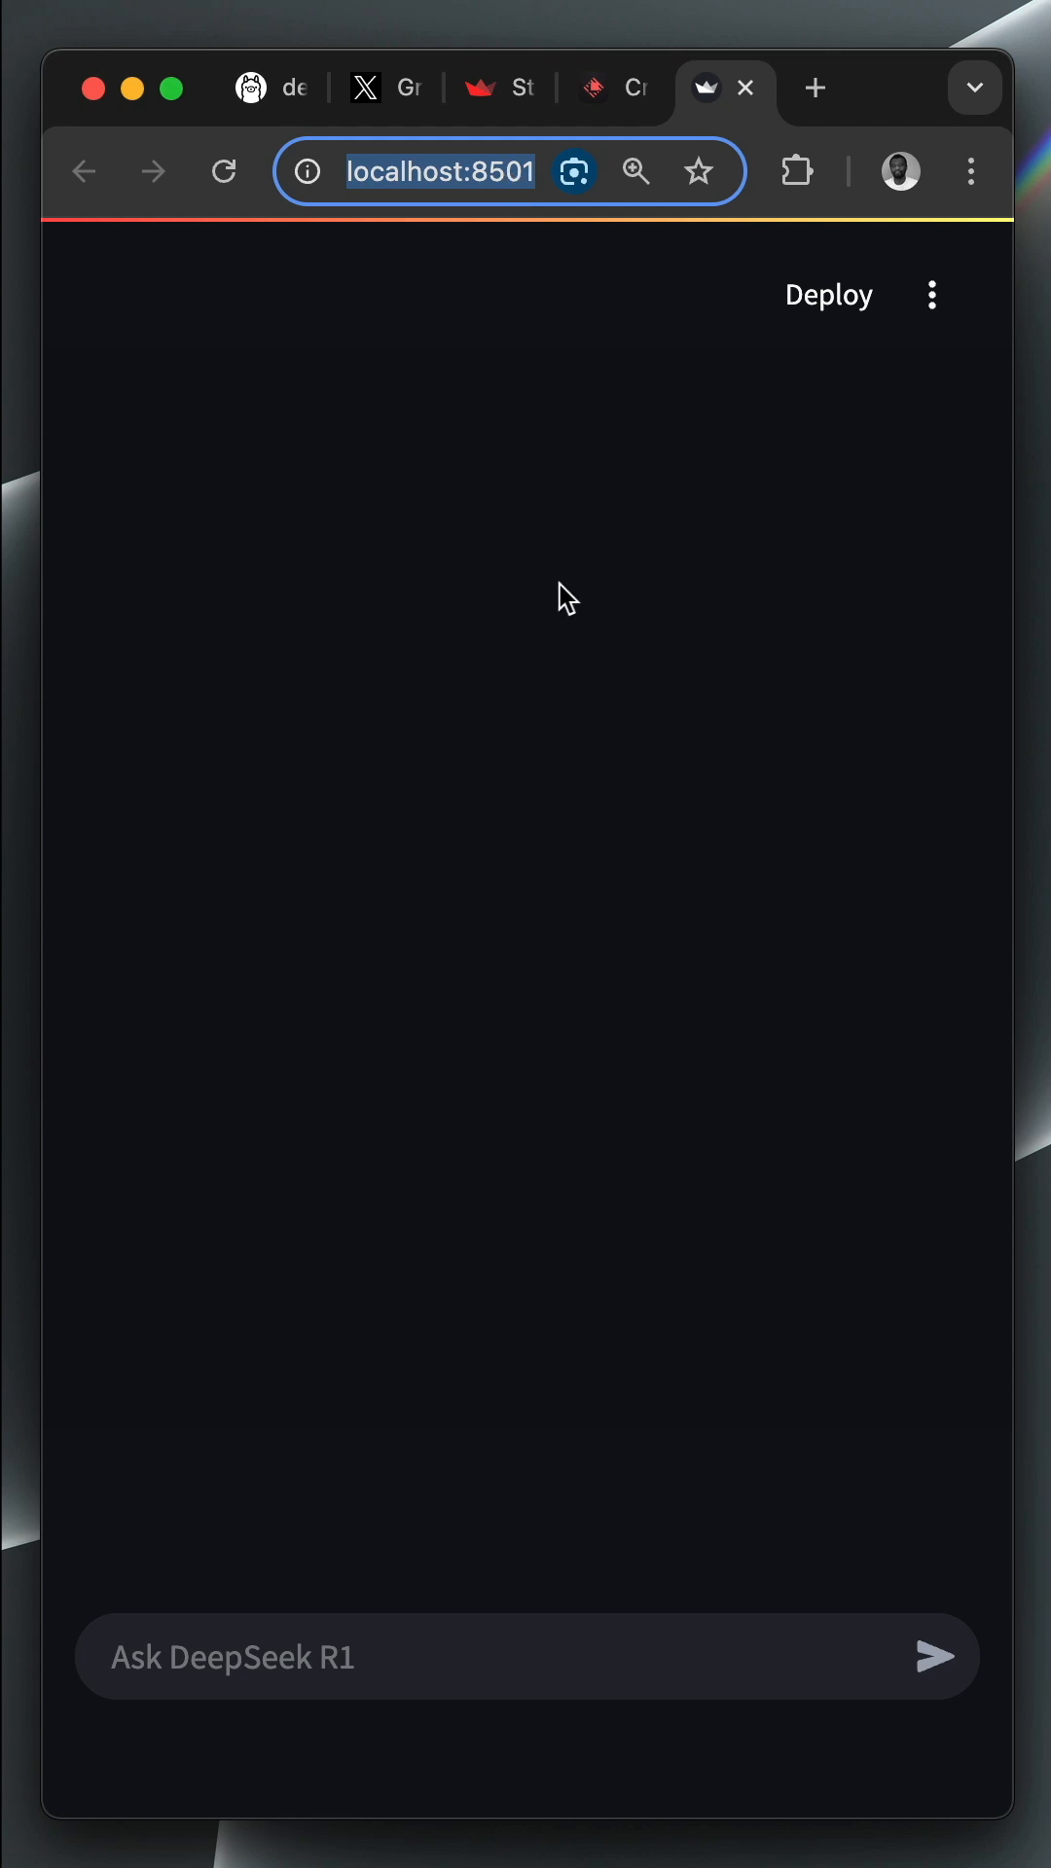
# Focus the 'Ask DeepSeek R1' chat input in the localhost:8501 app.
pyautogui.click(524, 1656)
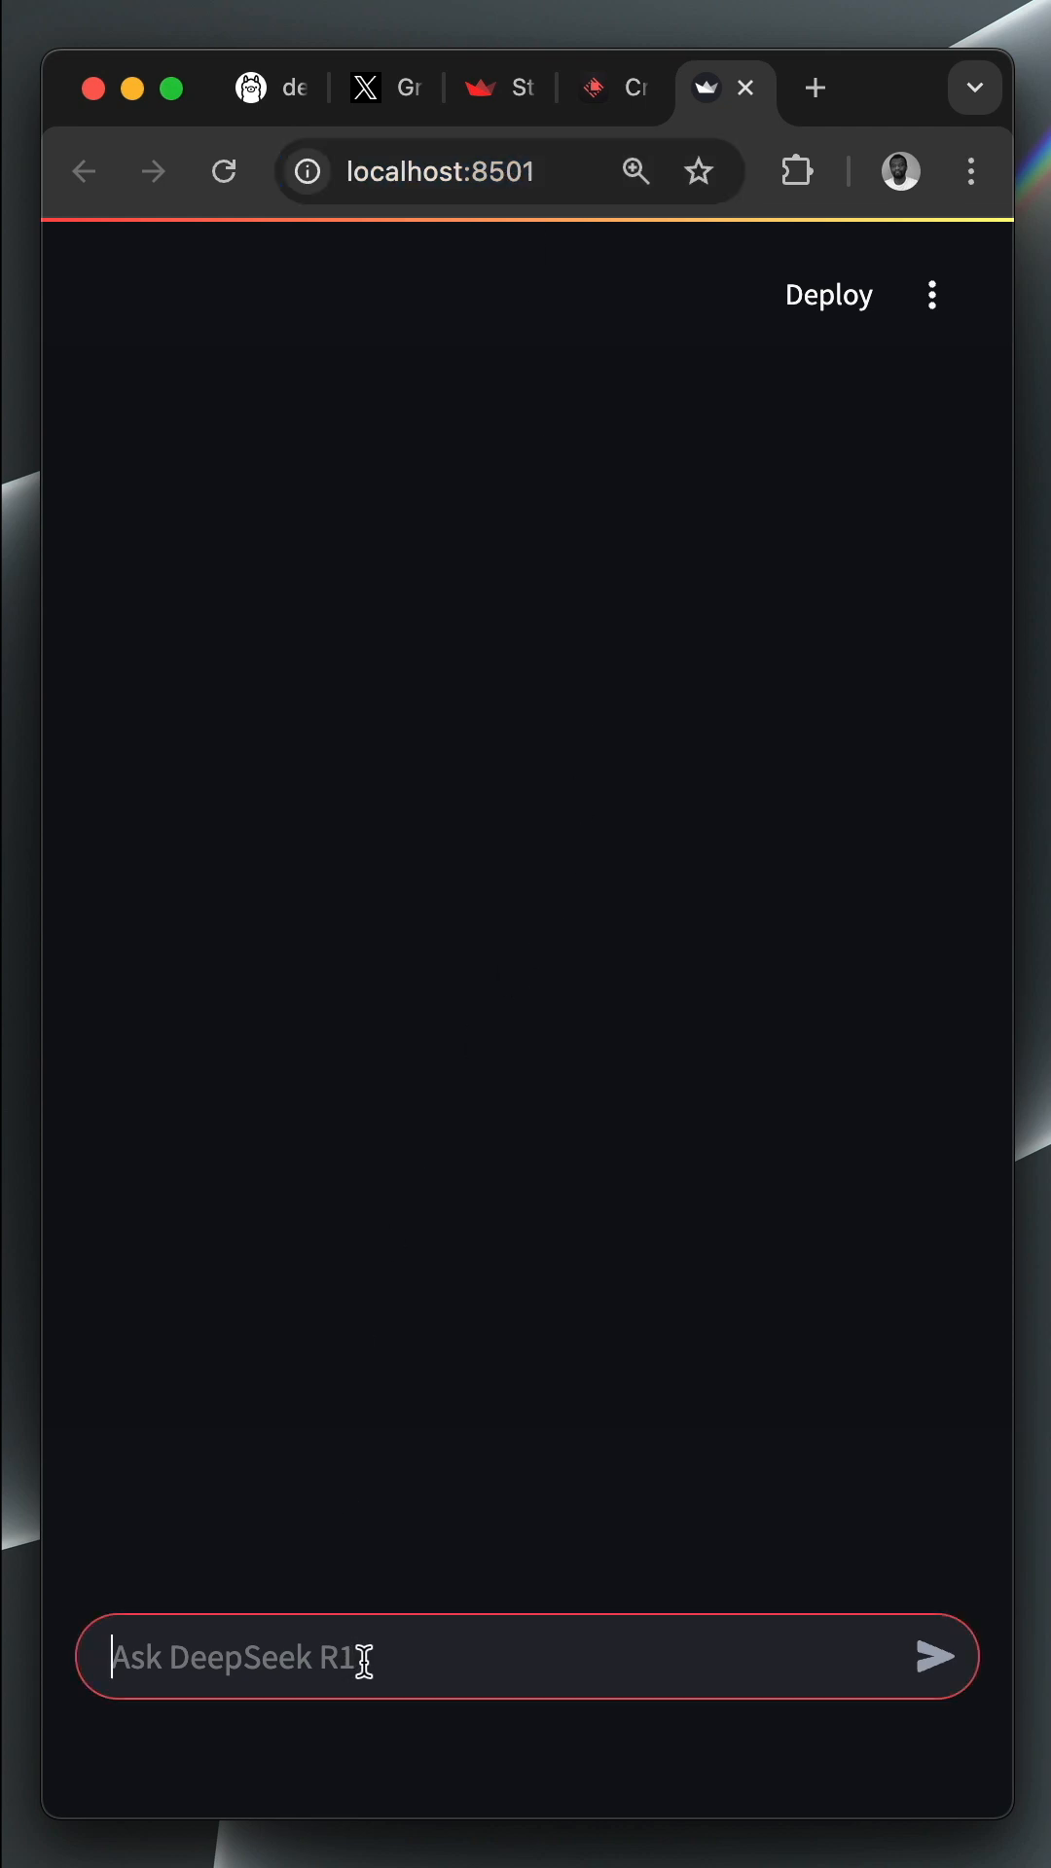
pyautogui.moveTo(275, 1656)
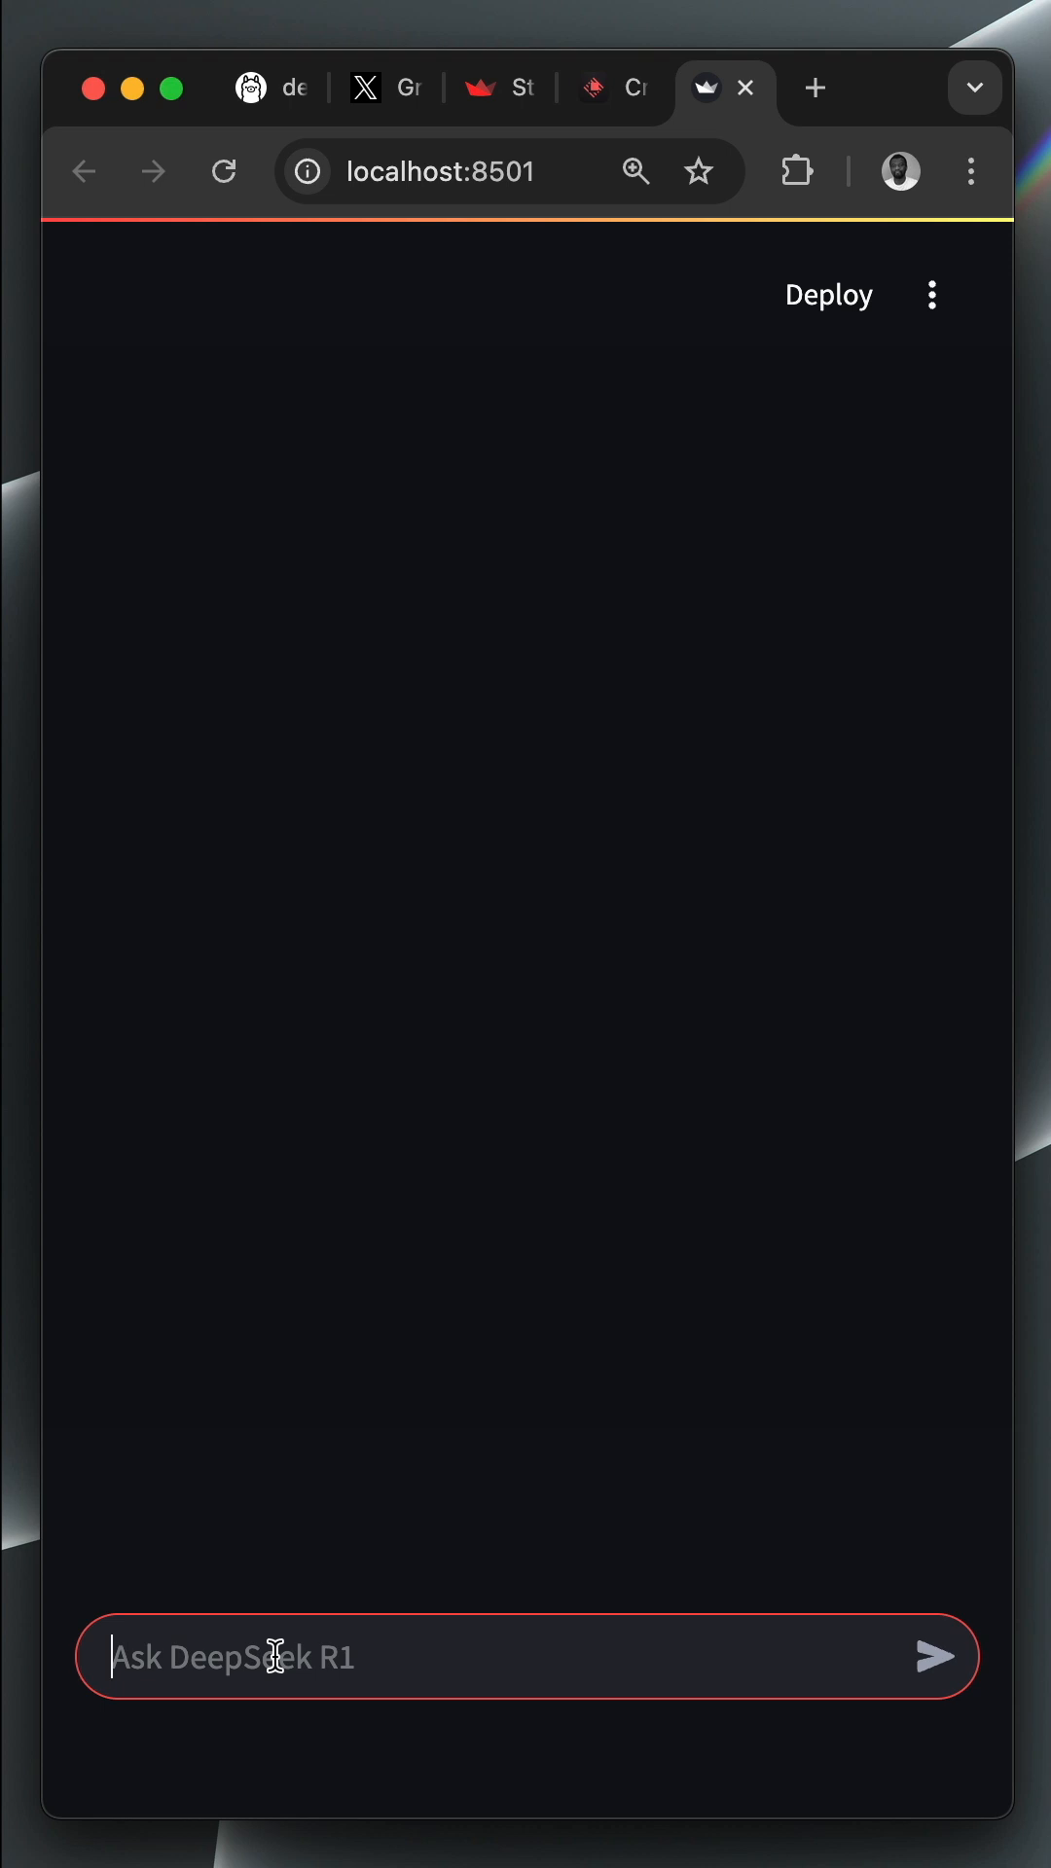
# Send 'Create a SwiftUI drawing app using the PencilKit framework. Show me the complete code.'.
pyautogui.write('Create a SwiftUI drawing app using the PencilKit framework. Show me the complete code.')
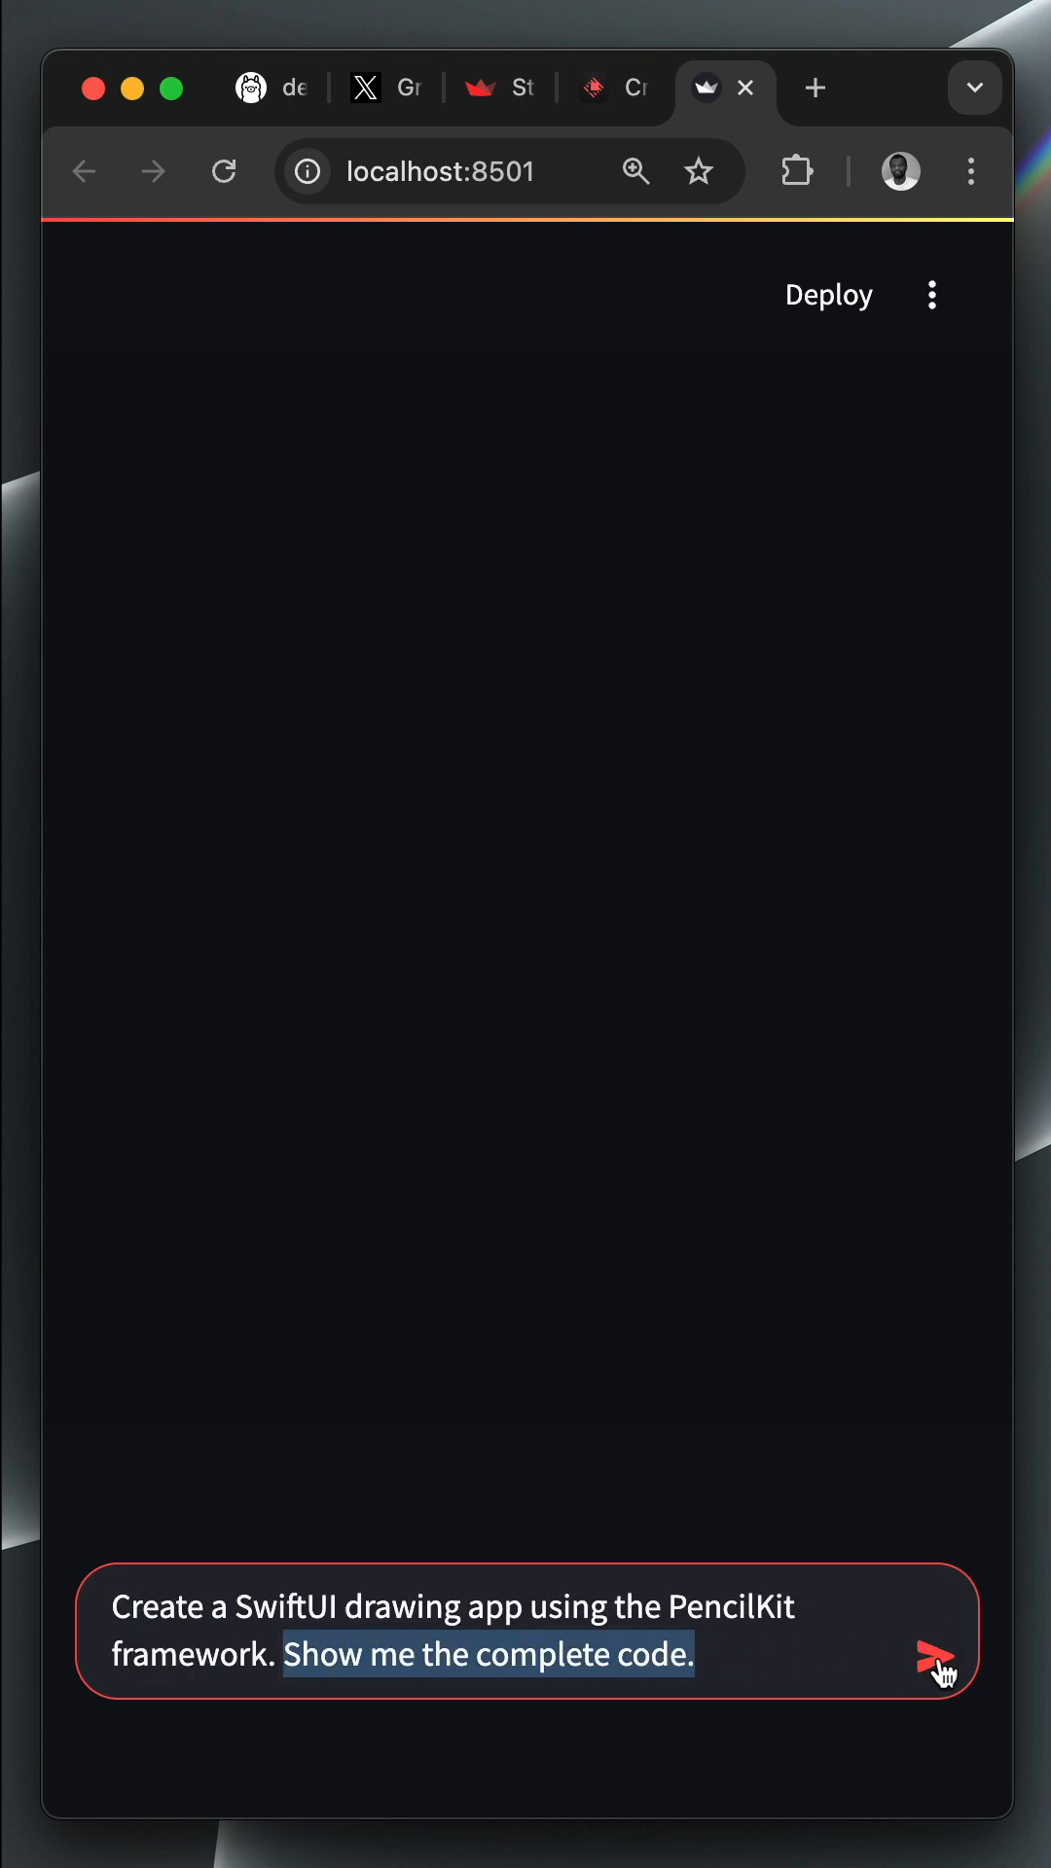
pyautogui.click(938, 1654)
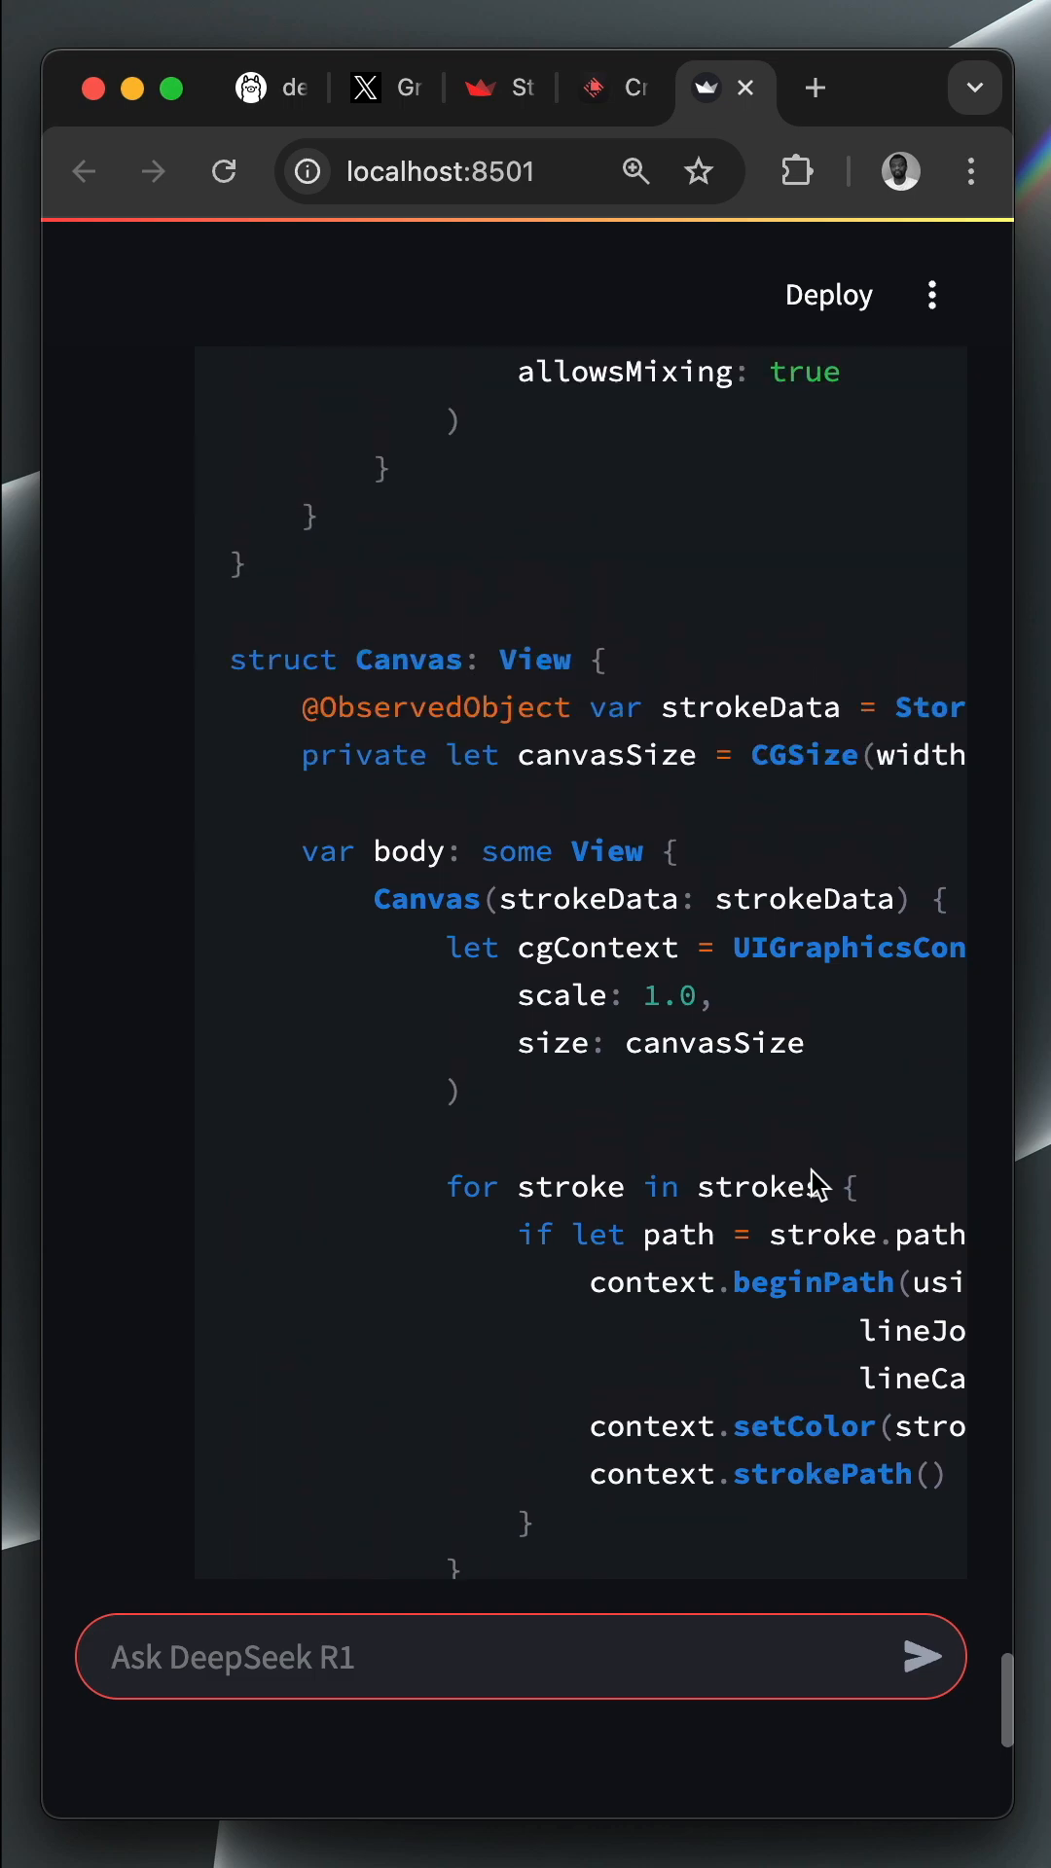
pyautogui.scroll(-3)
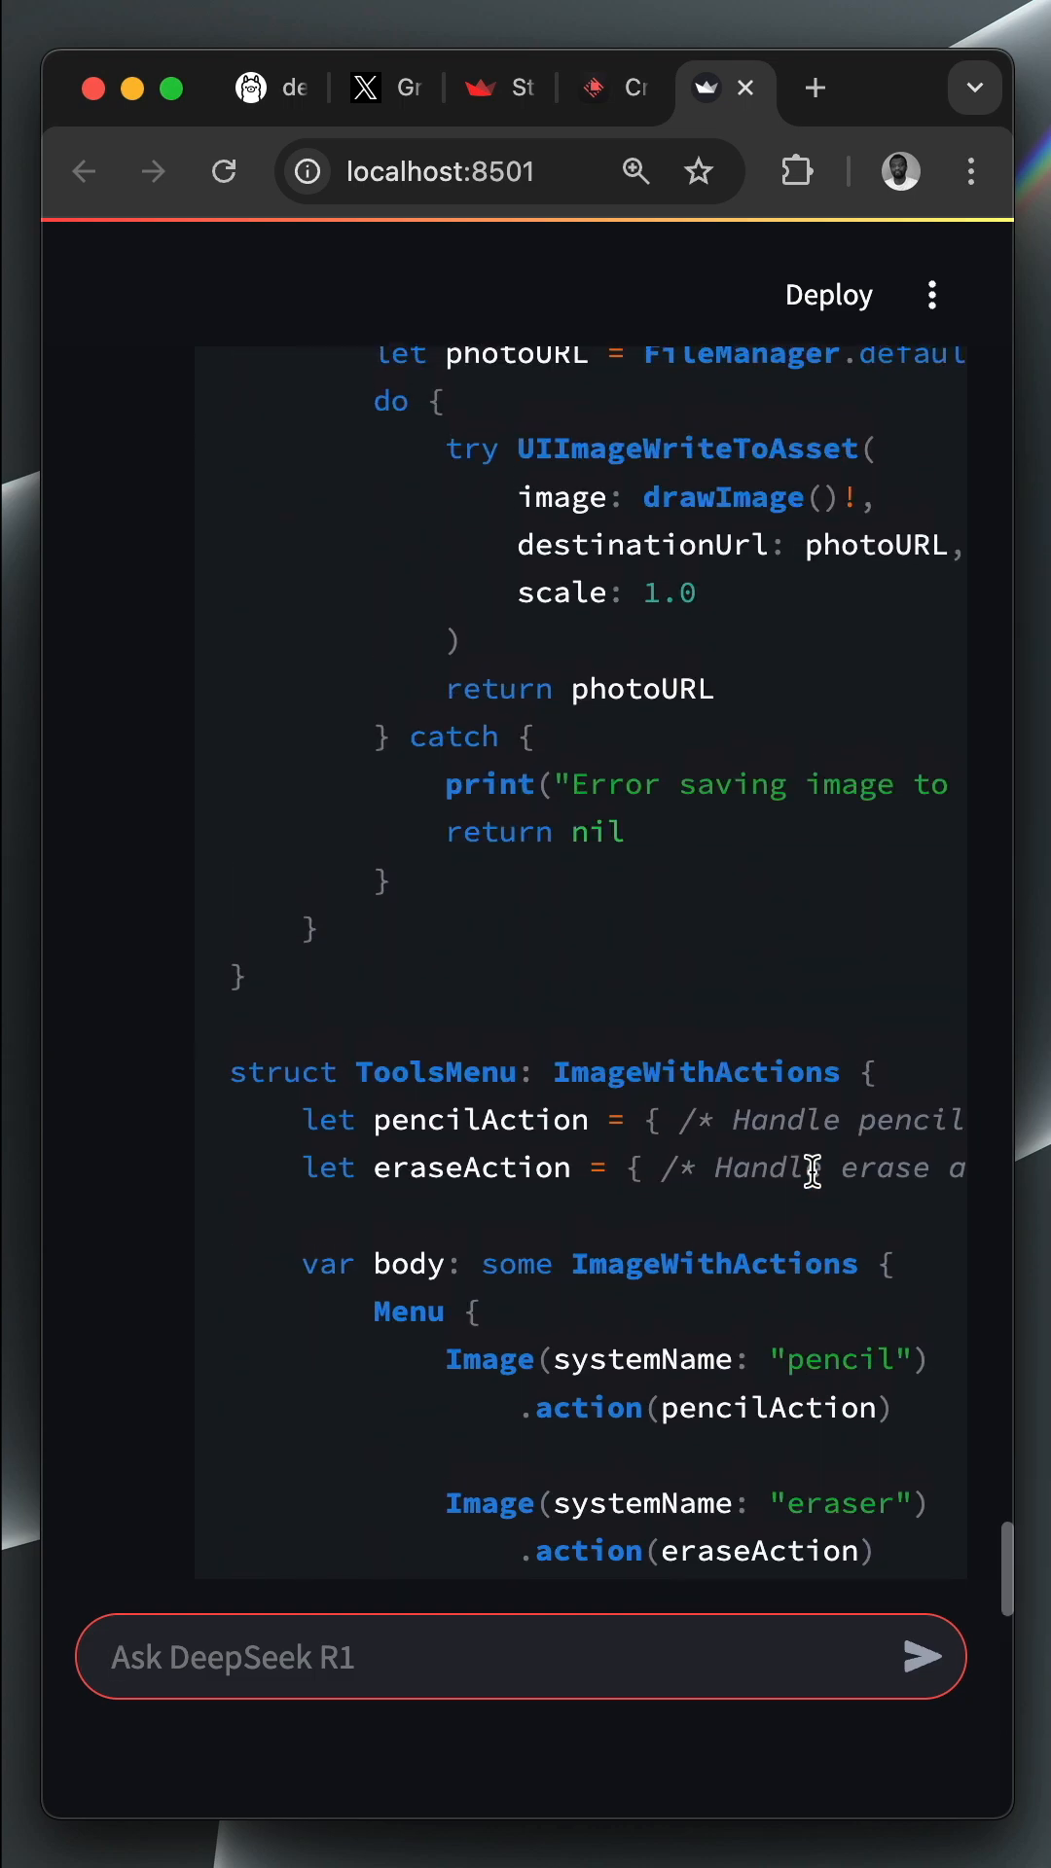
pyautogui.scroll(-3)
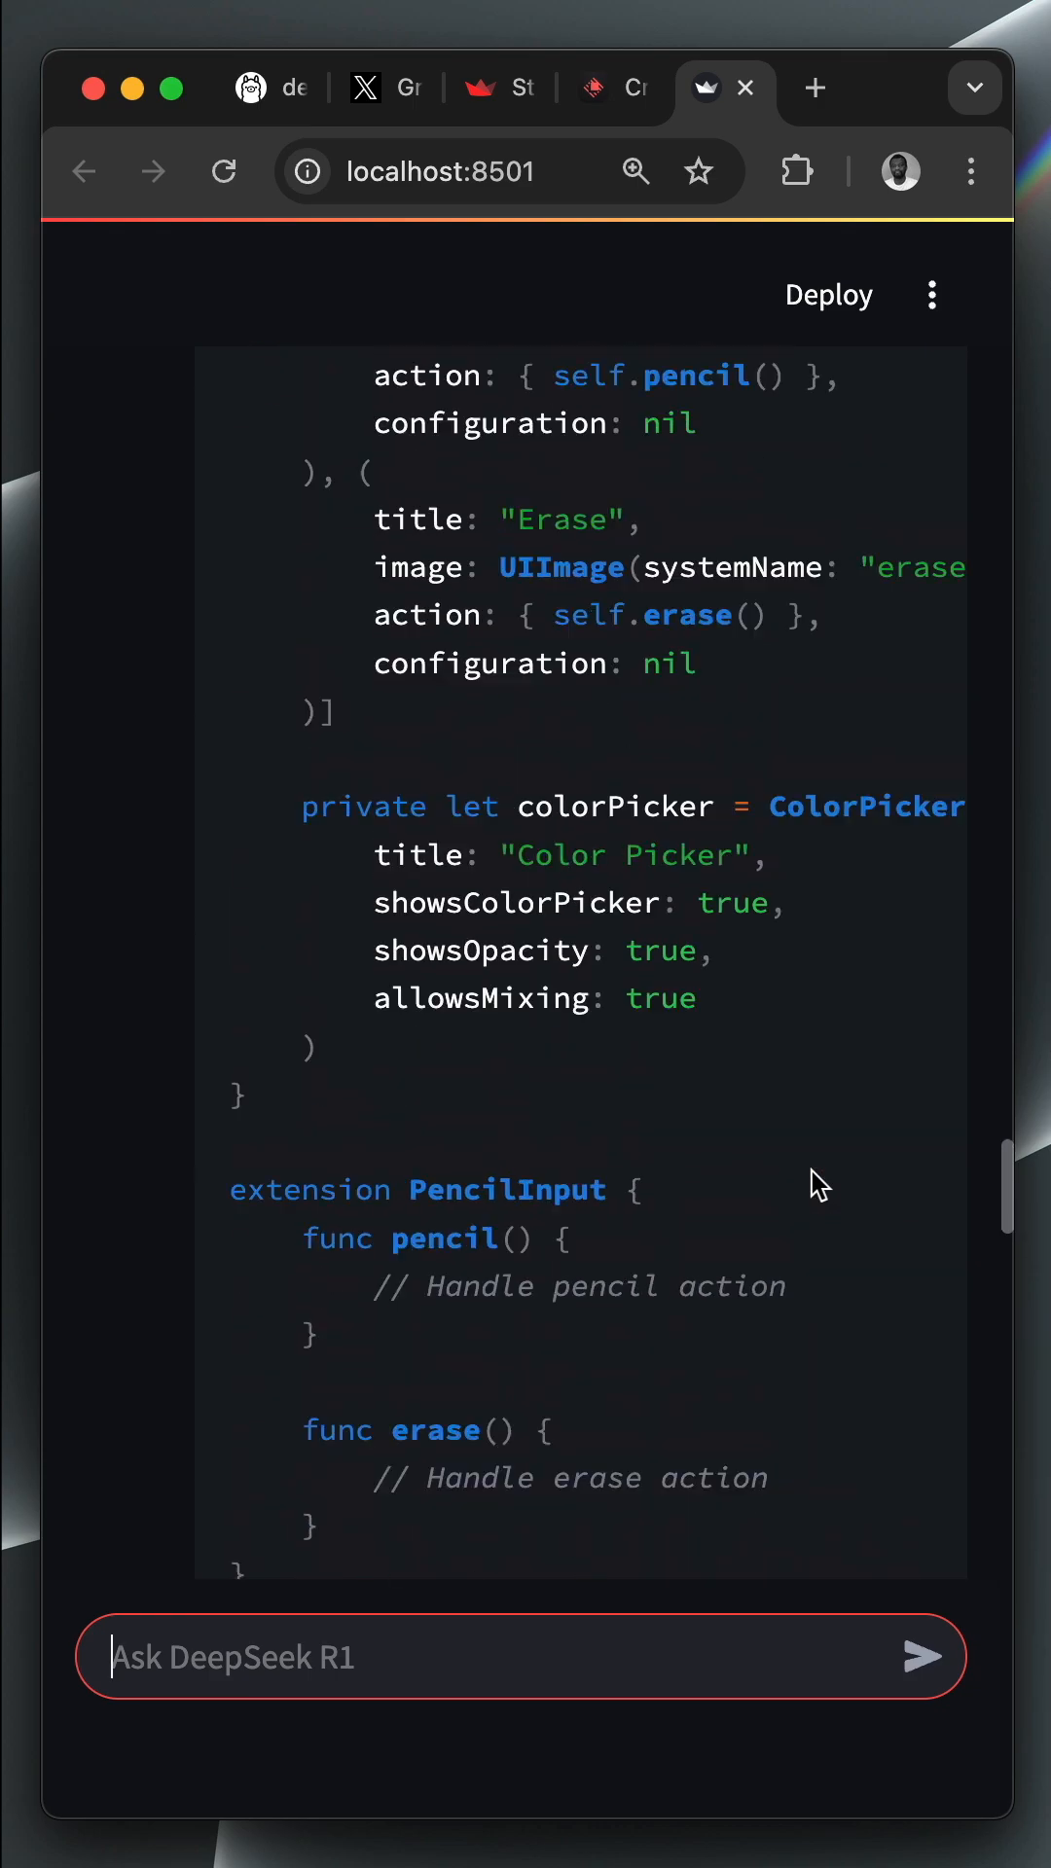
pyautogui.scroll(-3)
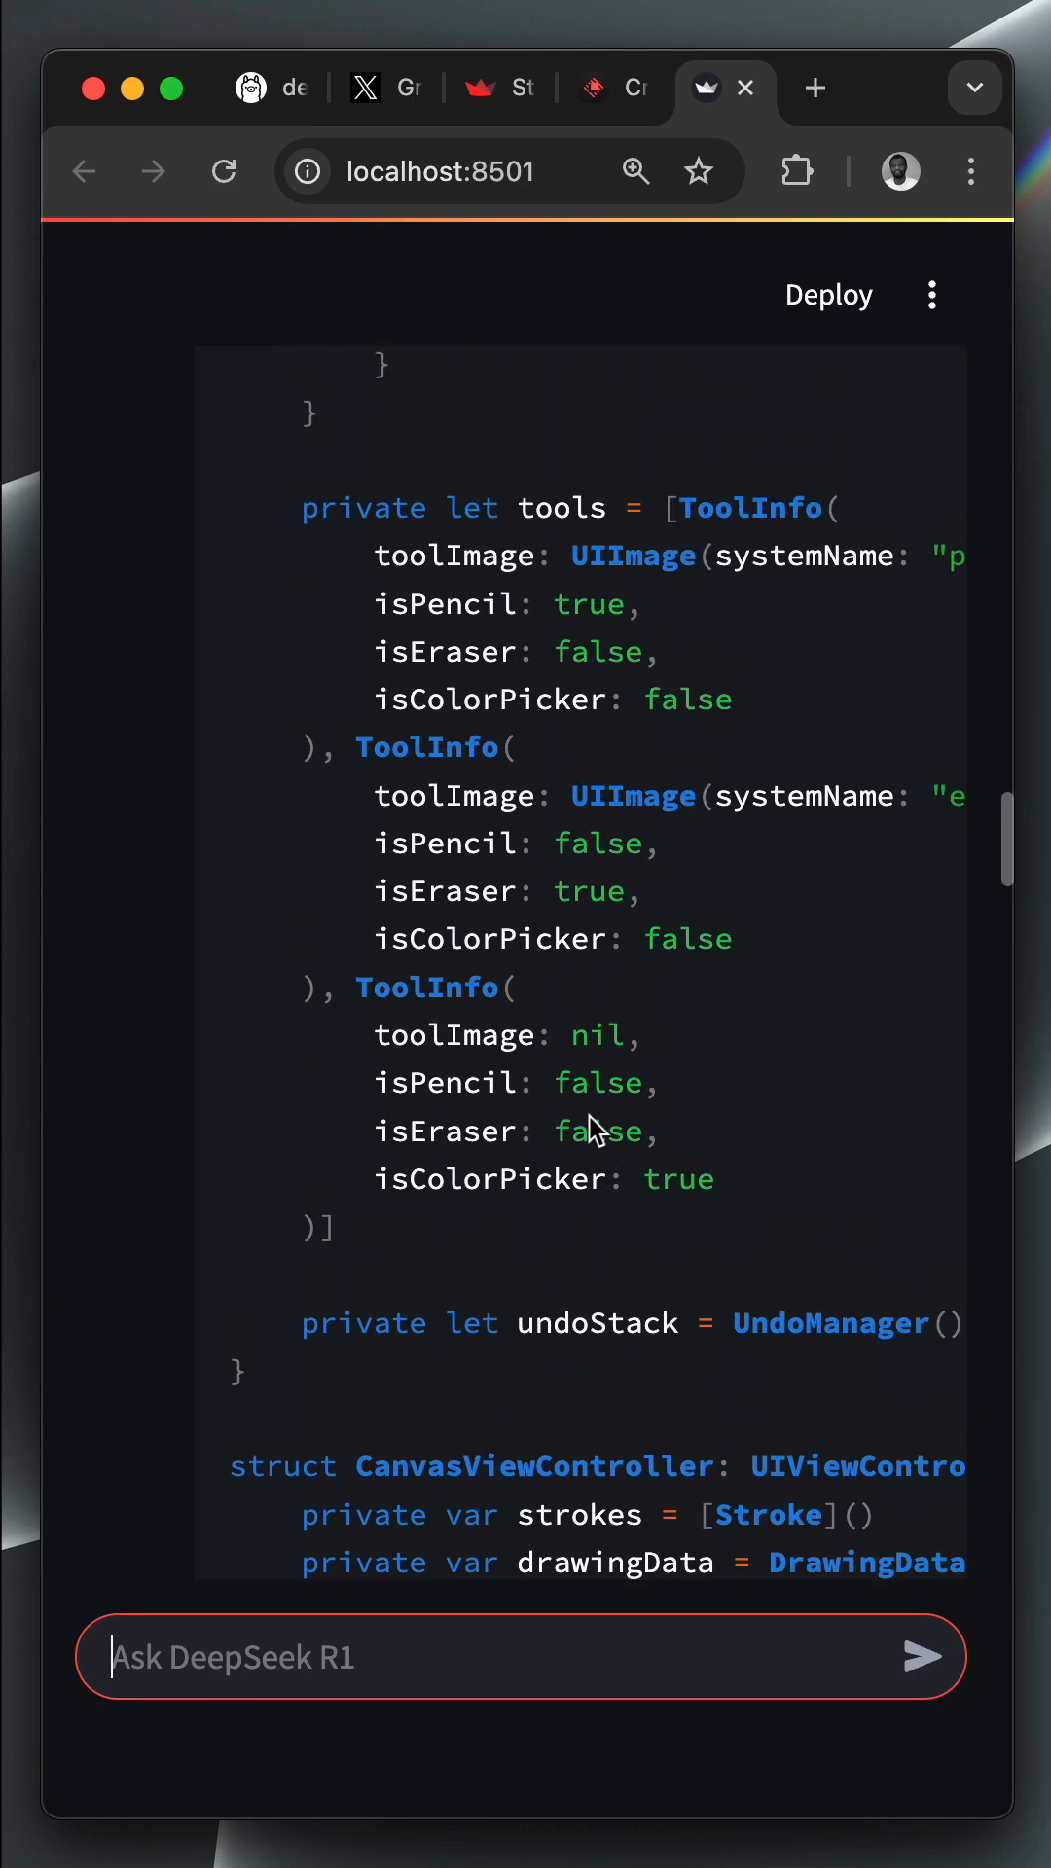
pyautogui.scroll(-3)
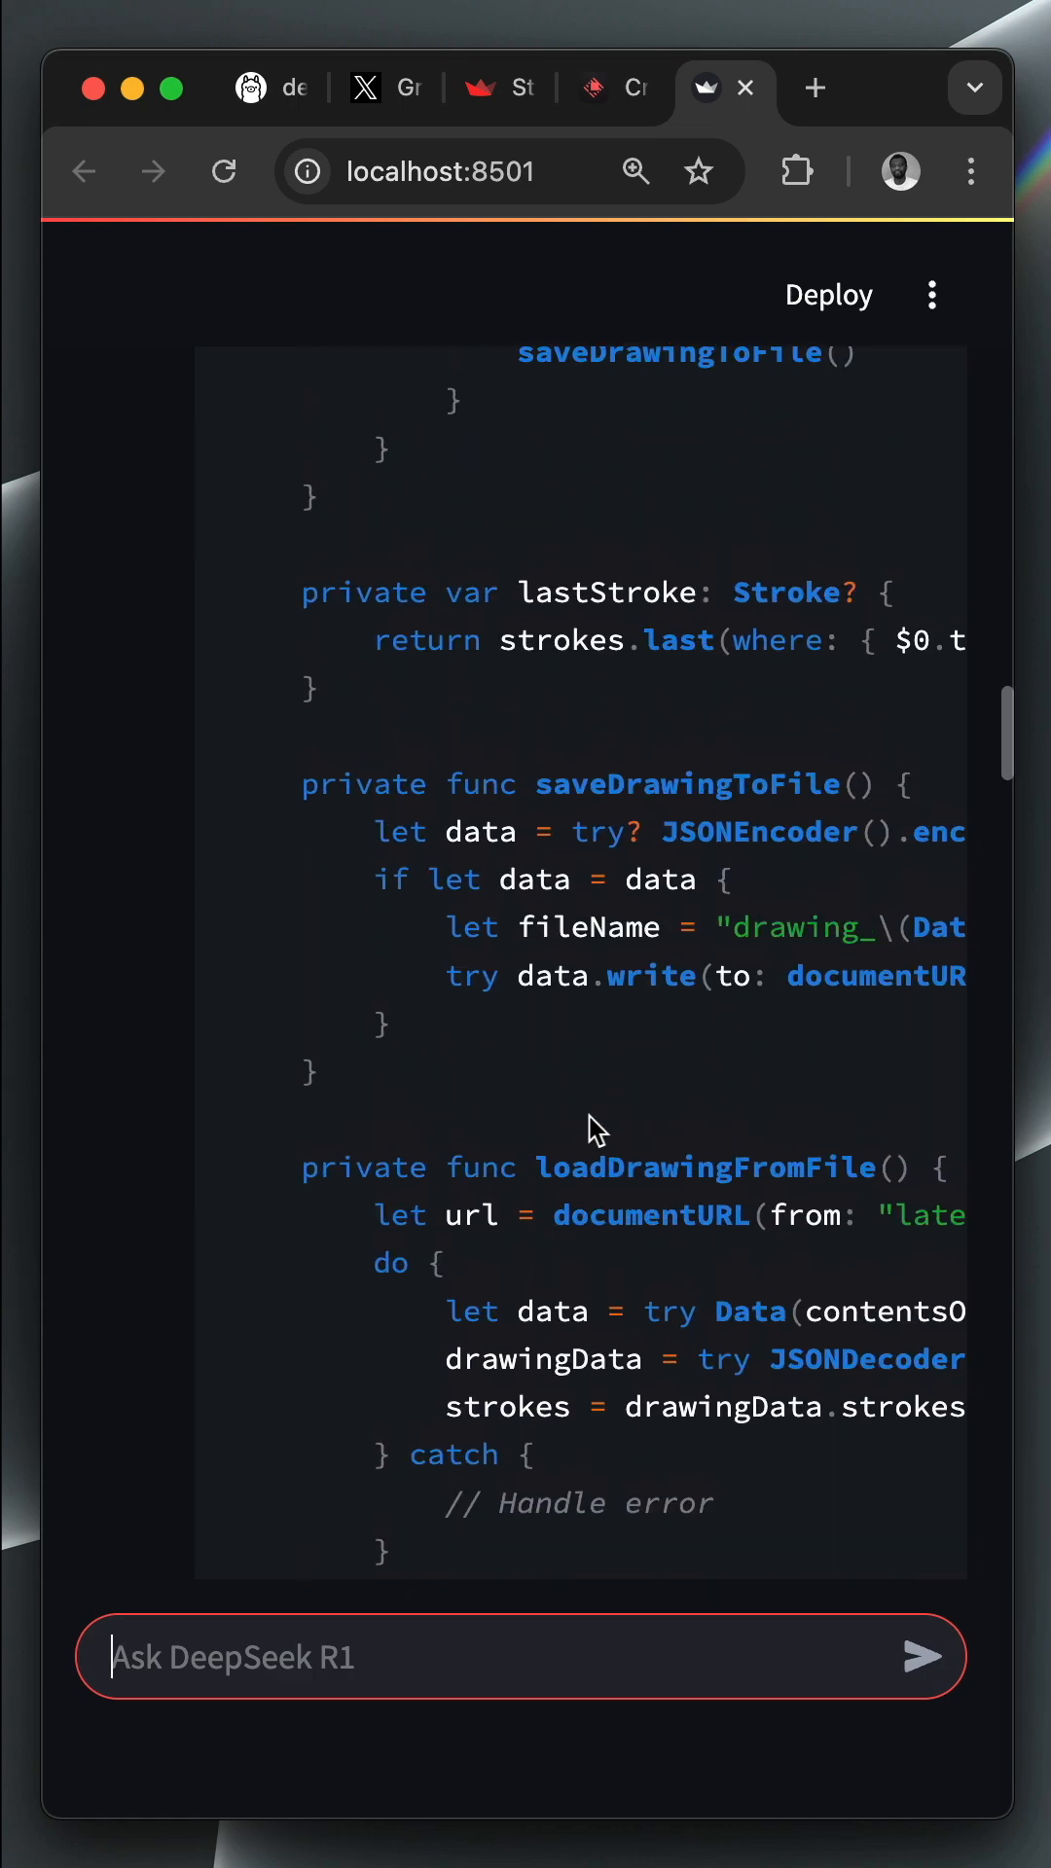